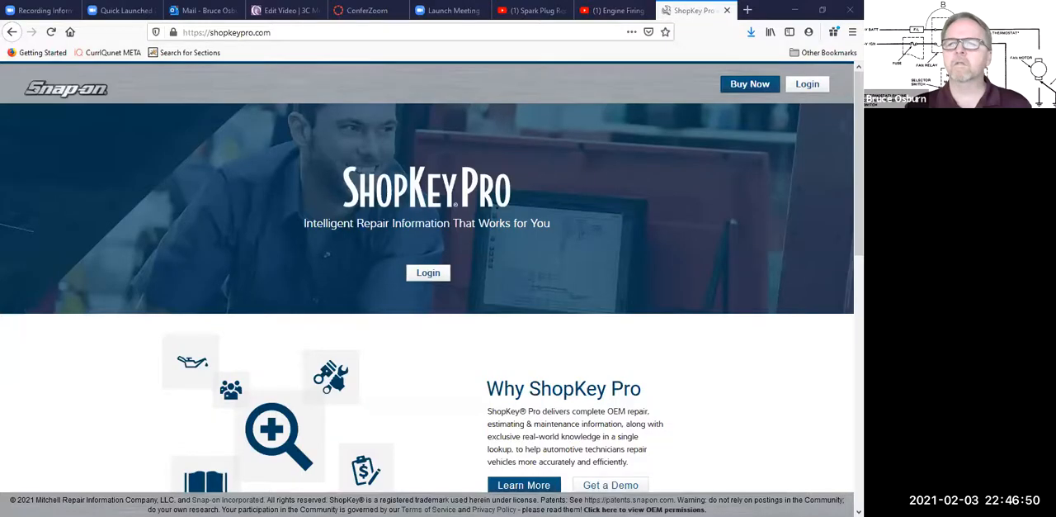
mouse_move(670, 292)
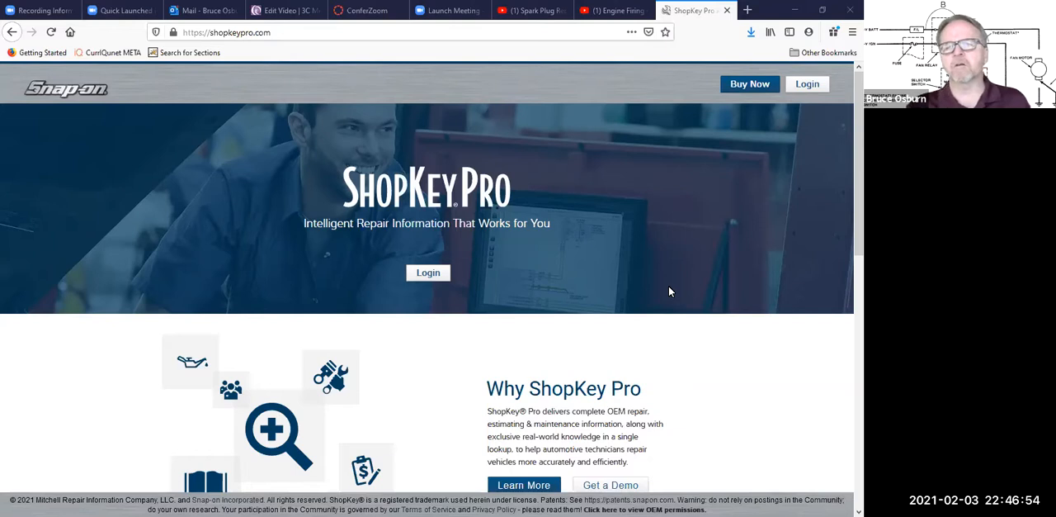
mouse_move(658, 274)
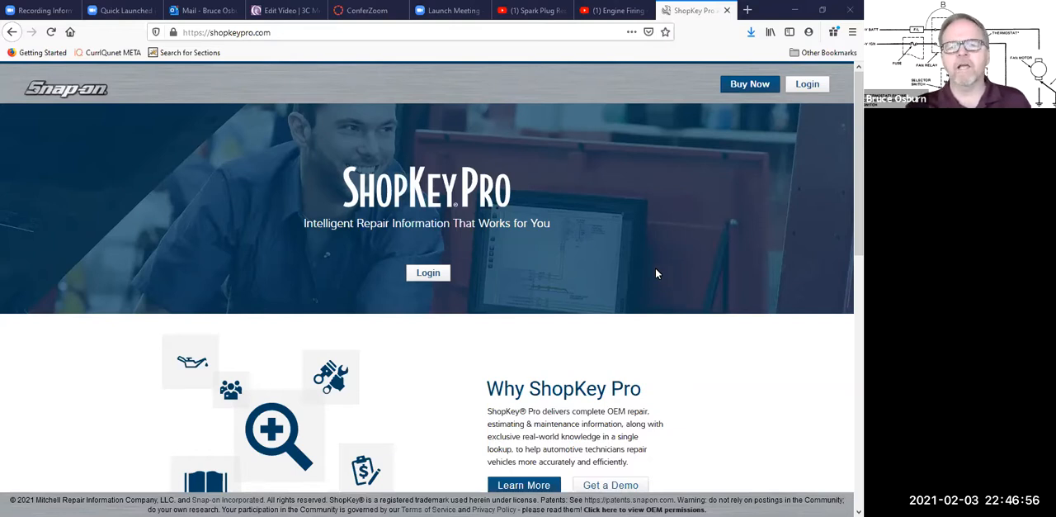
mouse_move(425, 248)
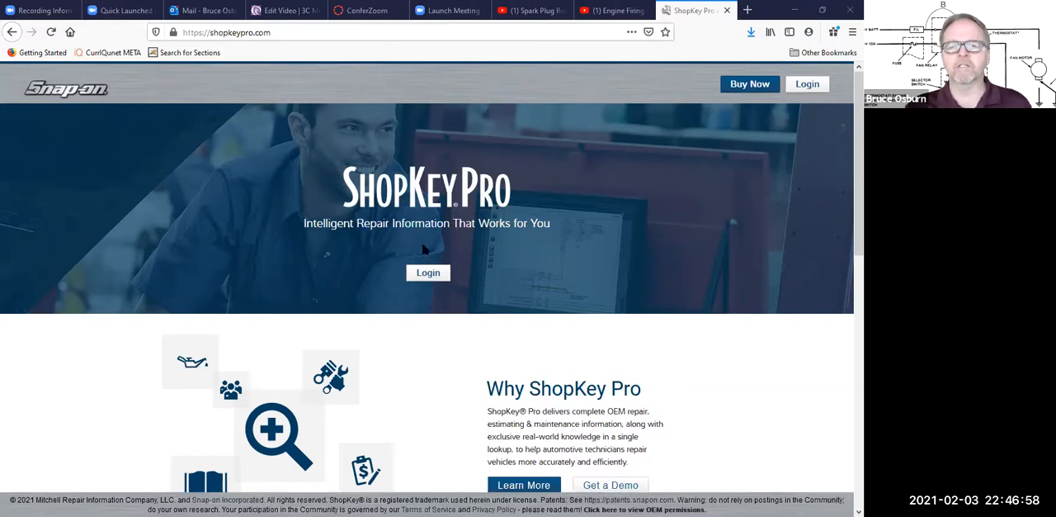
mouse_move(572, 197)
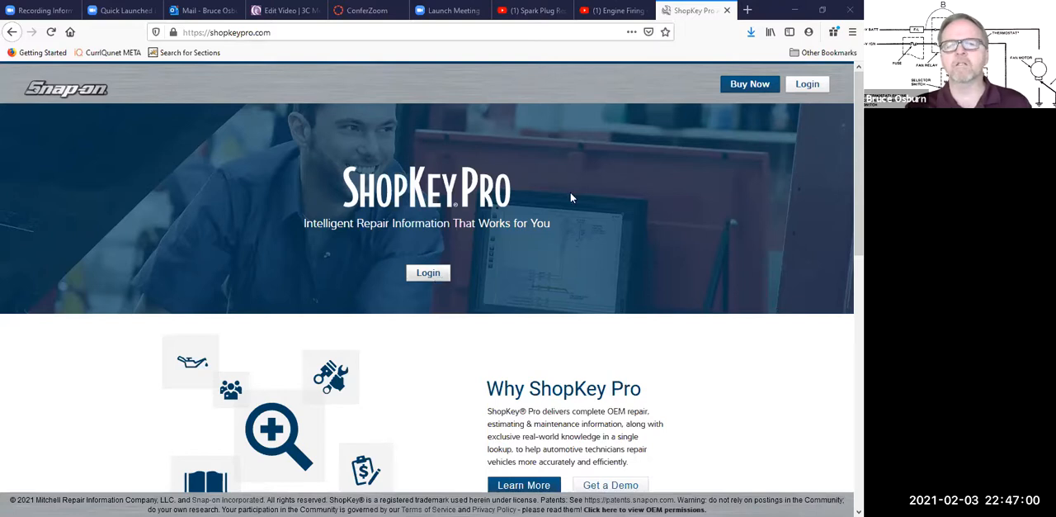
Sign in and select a 1998 Ford Mustang with Coupe body style.
click(428, 272)
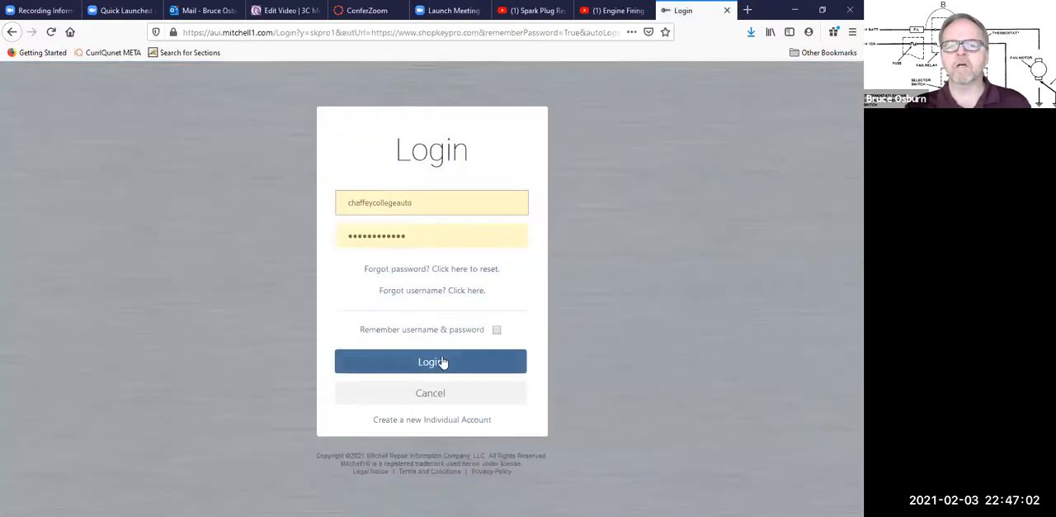
click(430, 361)
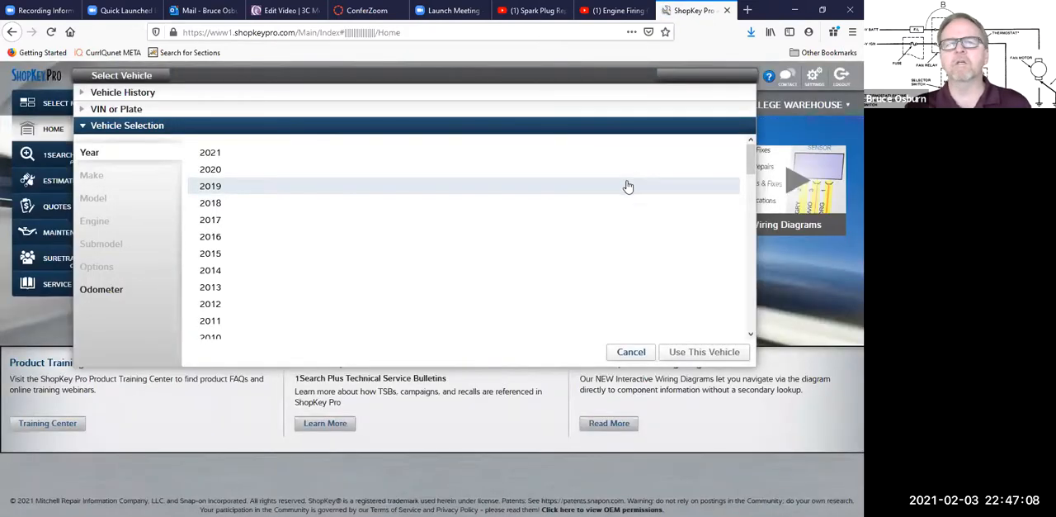
mouse_move(621, 192)
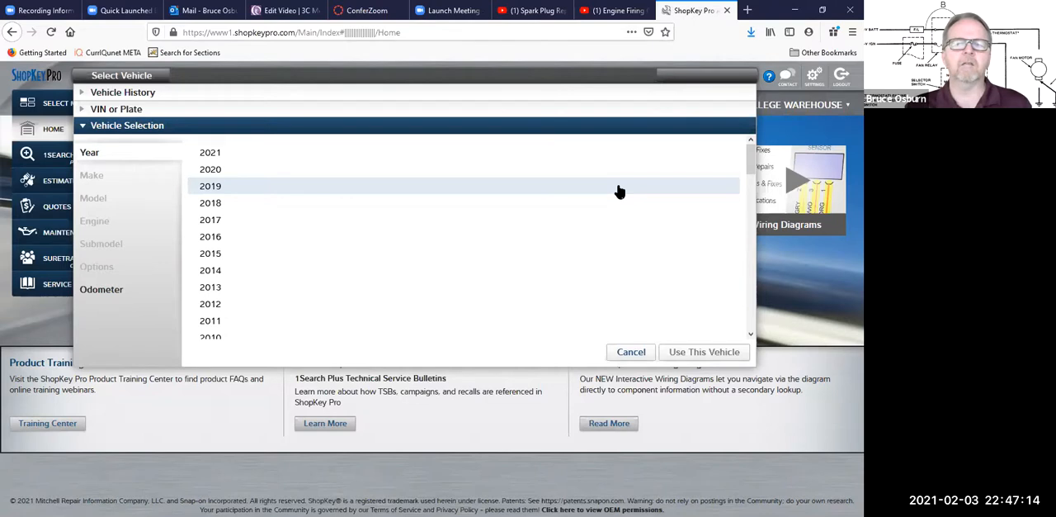
mouse_move(371, 193)
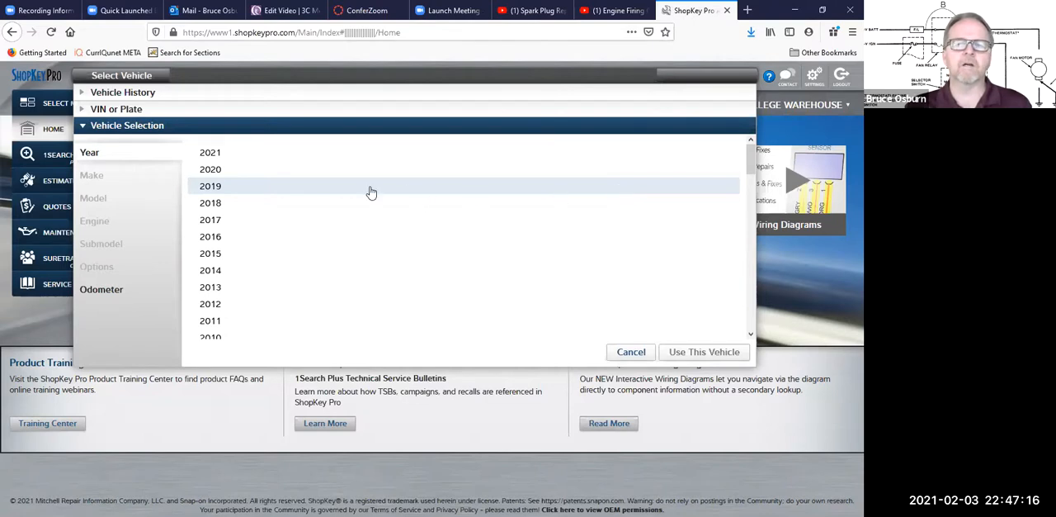
scroll(down, 3)
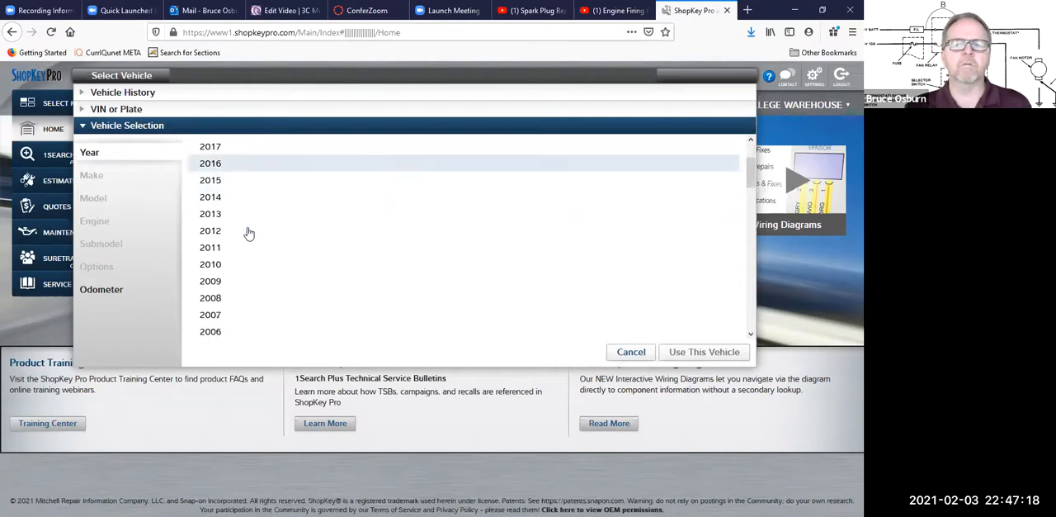
scroll(down, 3)
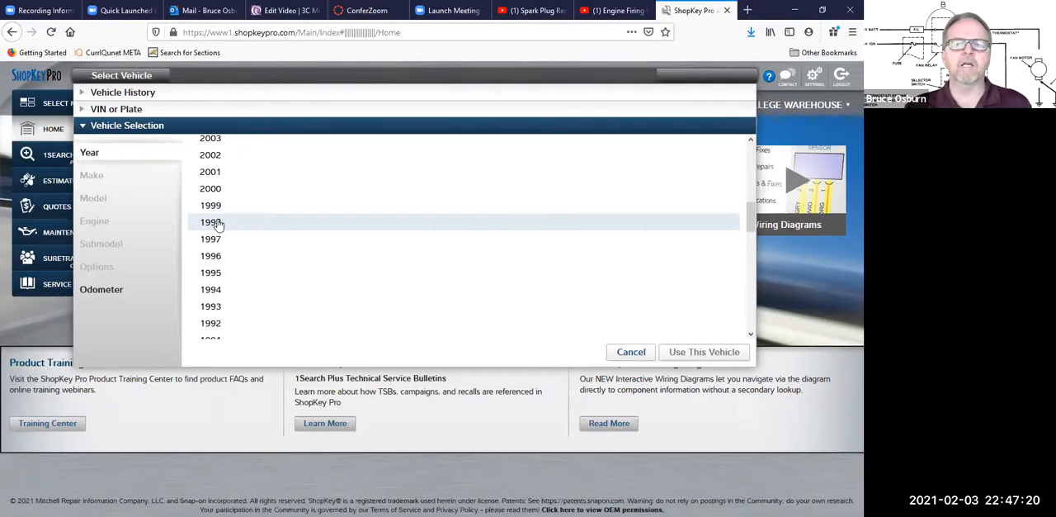
click(210, 221)
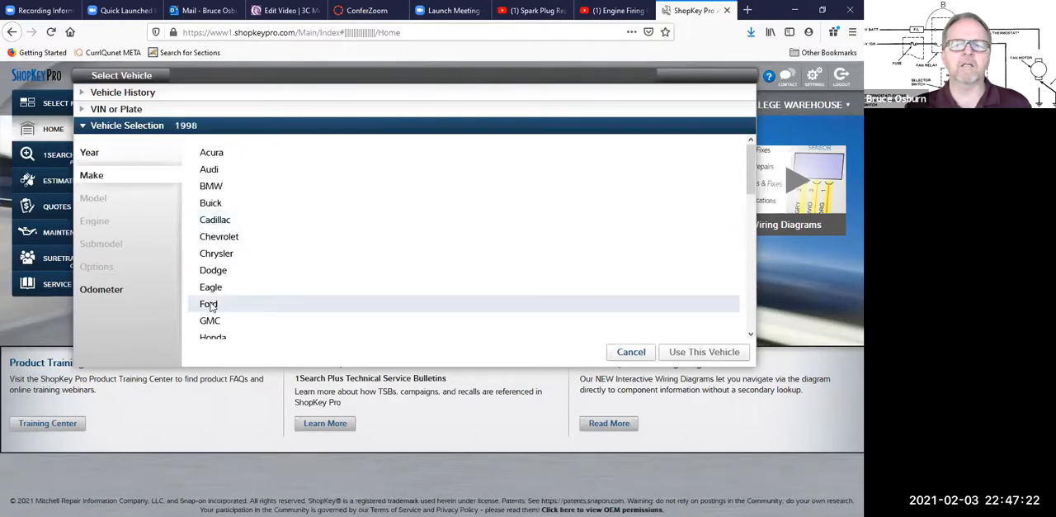
click(208, 304)
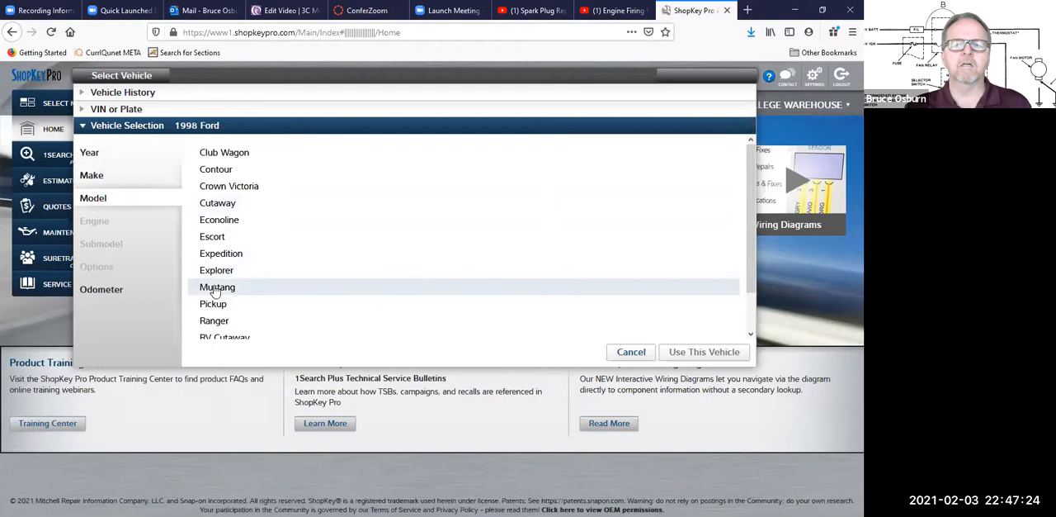
click(217, 287)
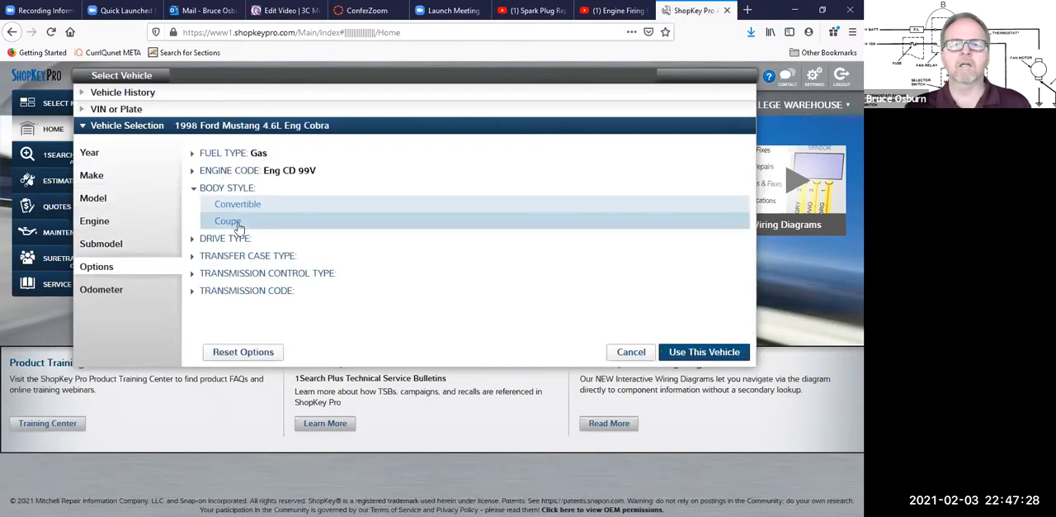
click(226, 220)
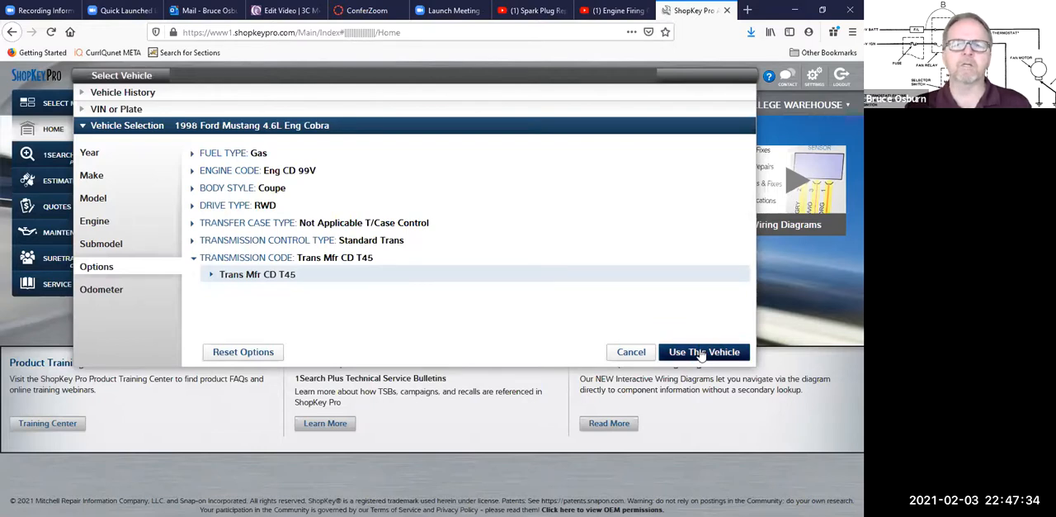
Use the 1998 Mustang, search 'firing order', and open the firing order result.
click(704, 352)
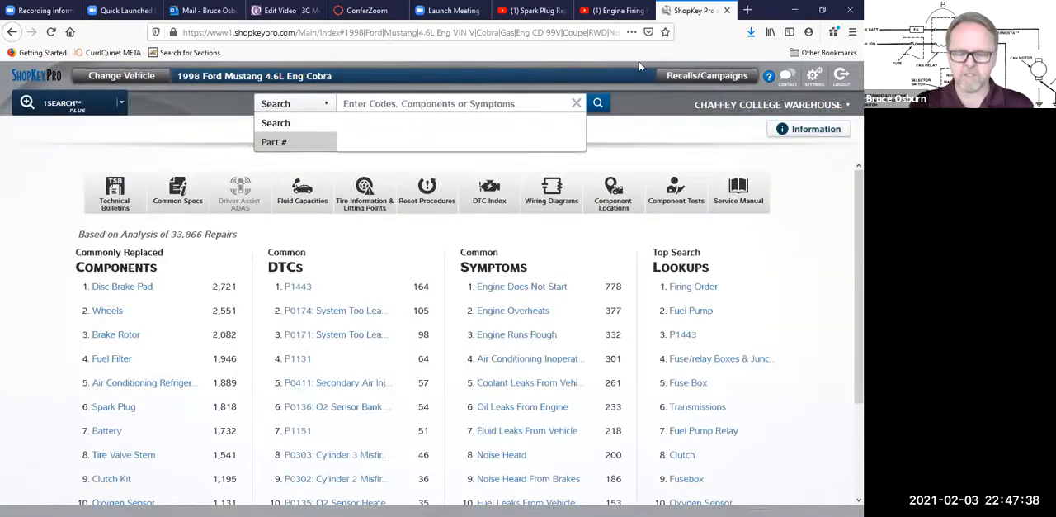
text(firing ord)
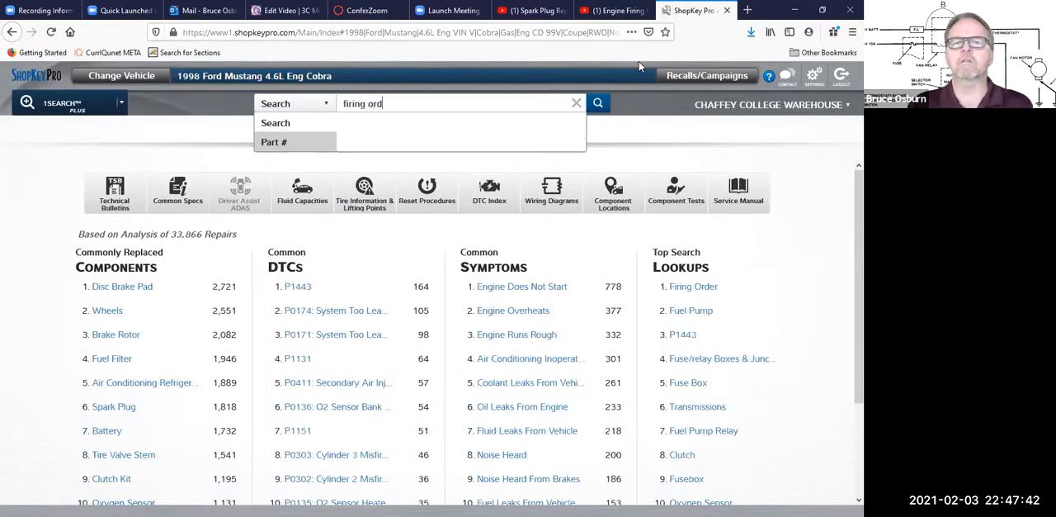
click(597, 102)
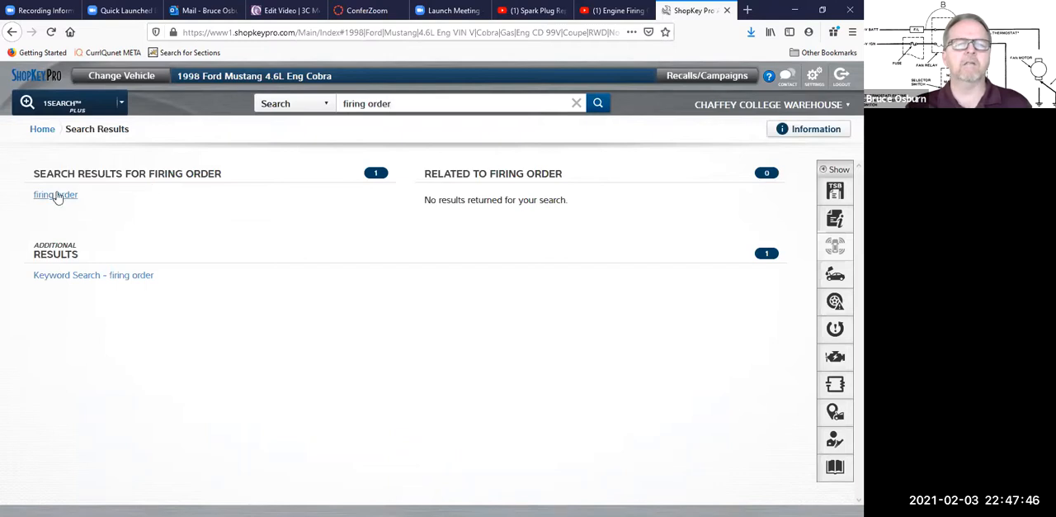
click(53, 195)
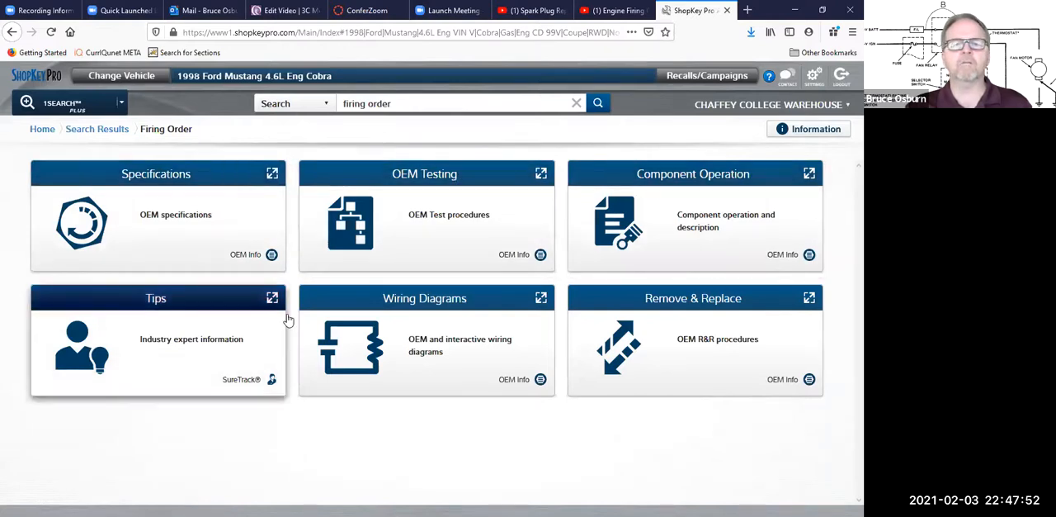
mouse_move(175, 179)
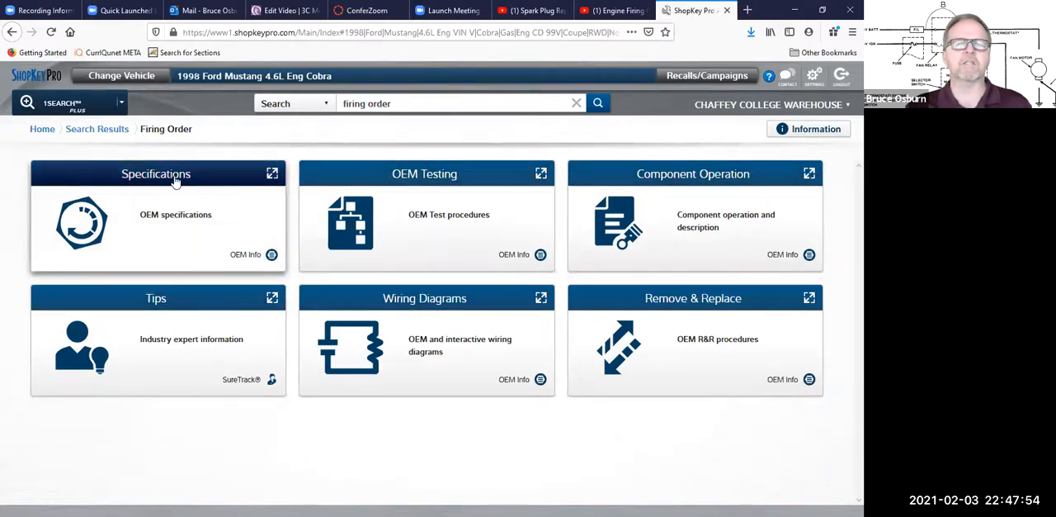
Open the Specifications firing order page showing the 4.6L diagram (1-3-7-2-6-5-4-8).
click(156, 173)
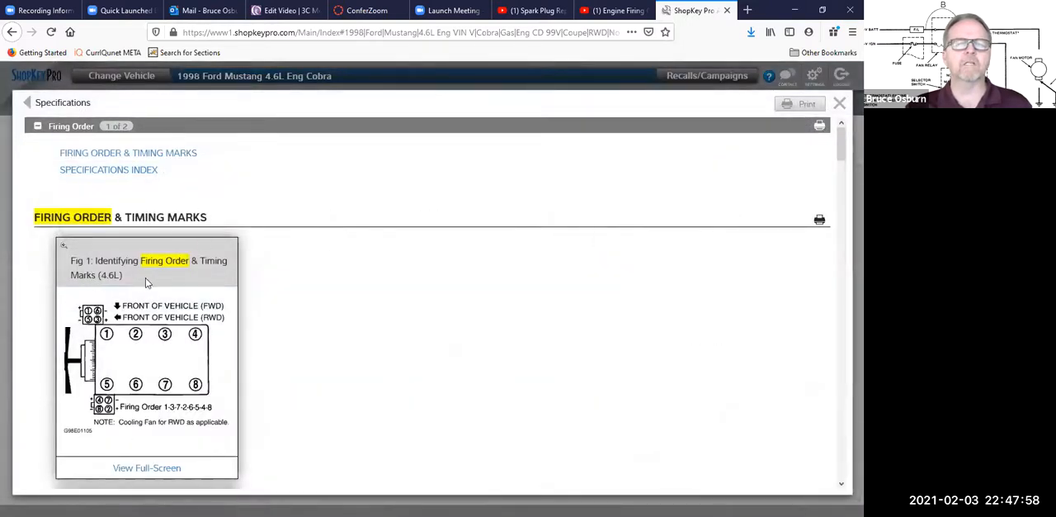
mouse_move(345, 302)
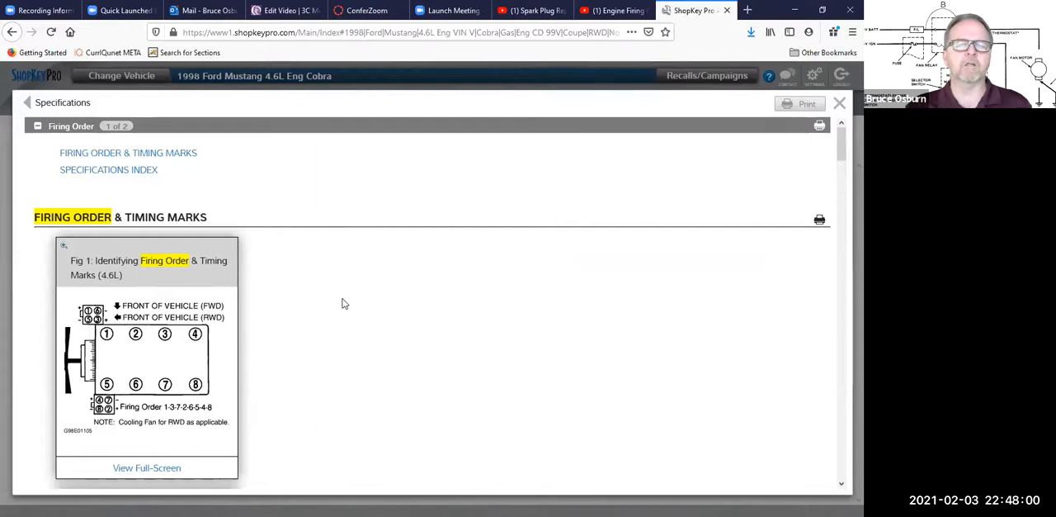
mouse_move(154, 469)
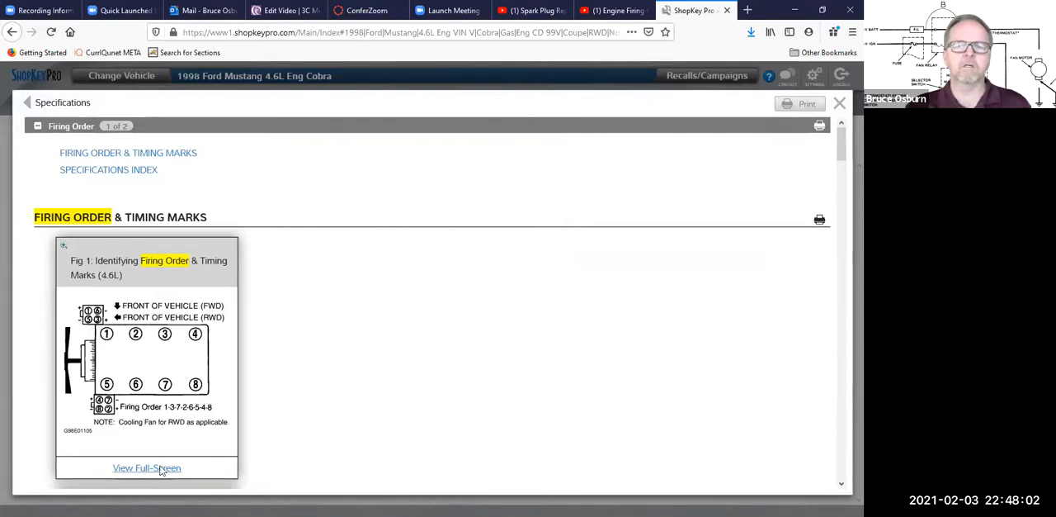
click(147, 468)
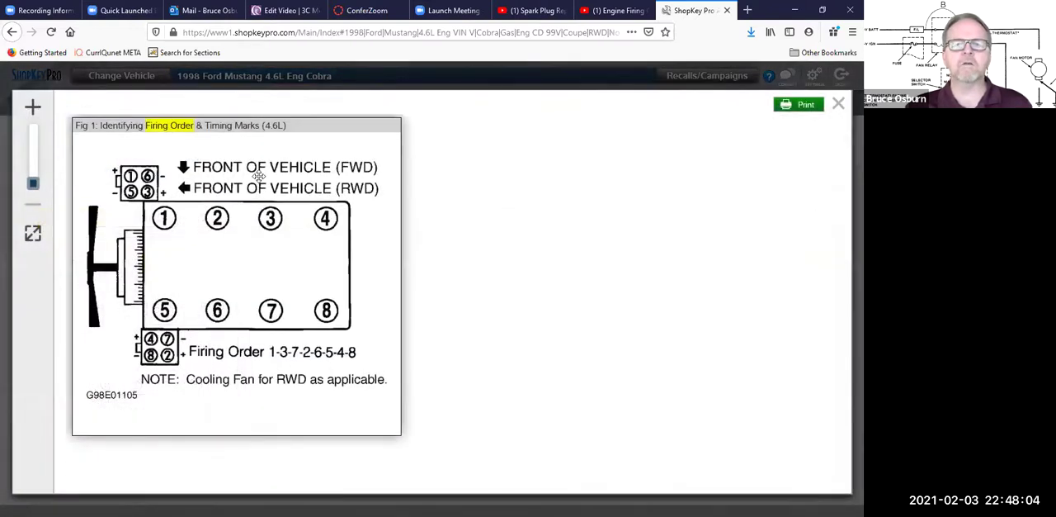
mouse_move(317, 255)
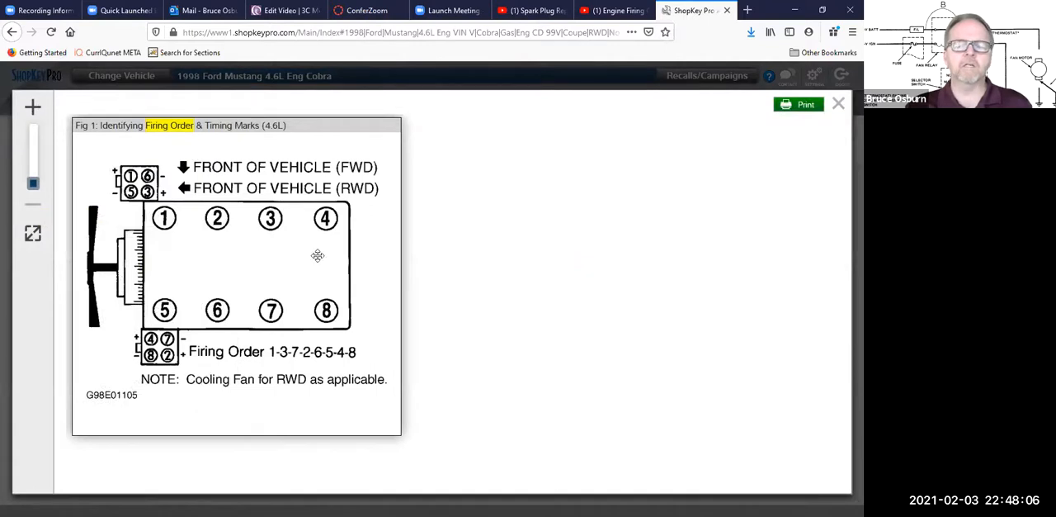
mouse_move(345, 278)
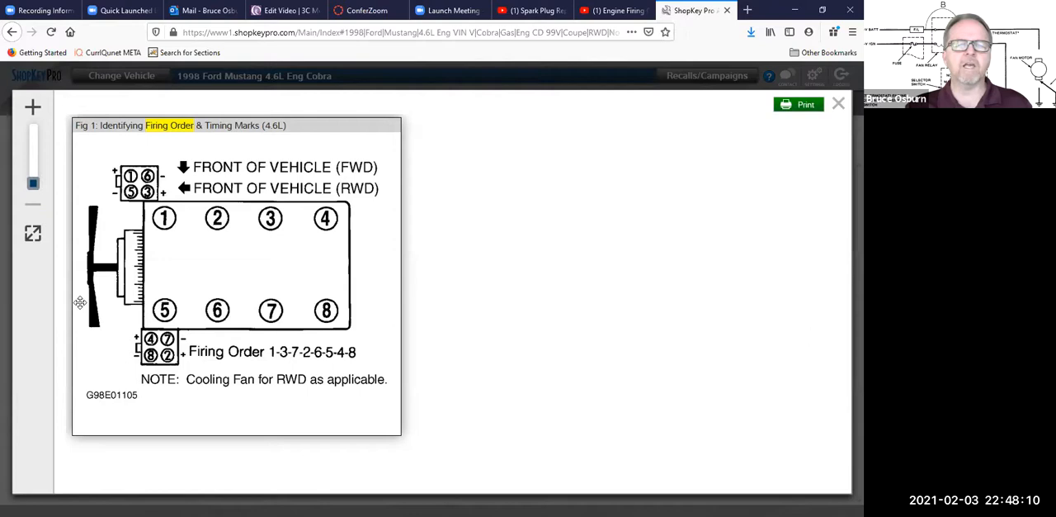
mouse_move(106, 269)
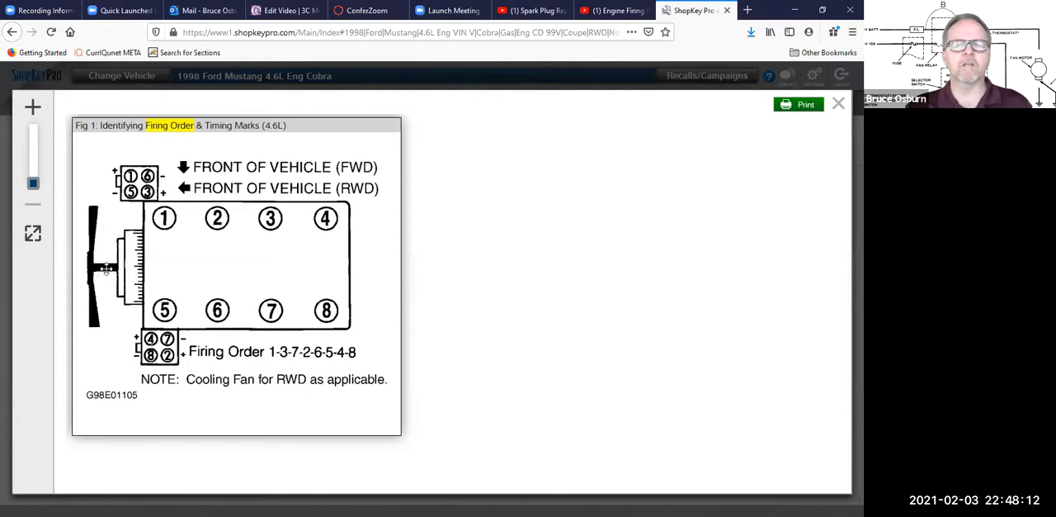
mouse_move(212, 242)
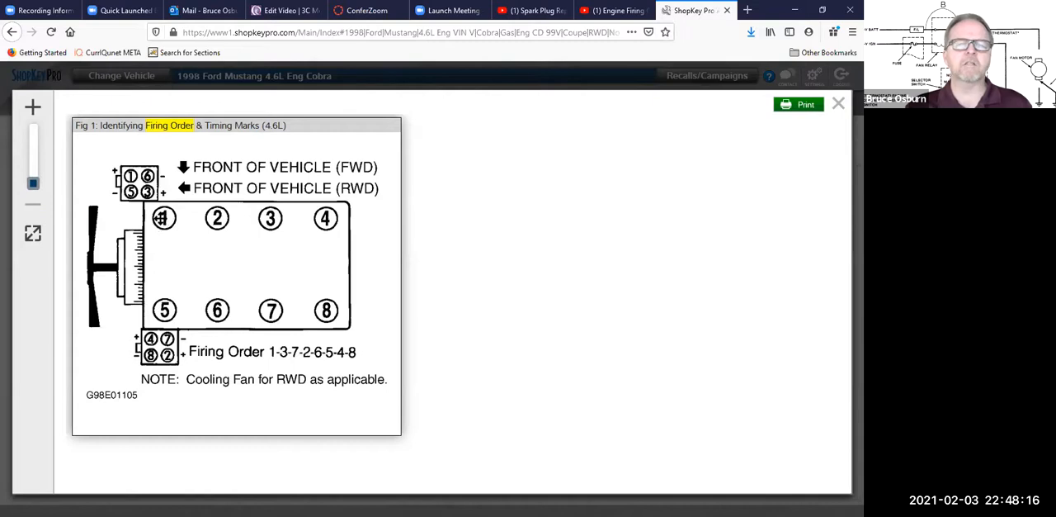
mouse_move(173, 231)
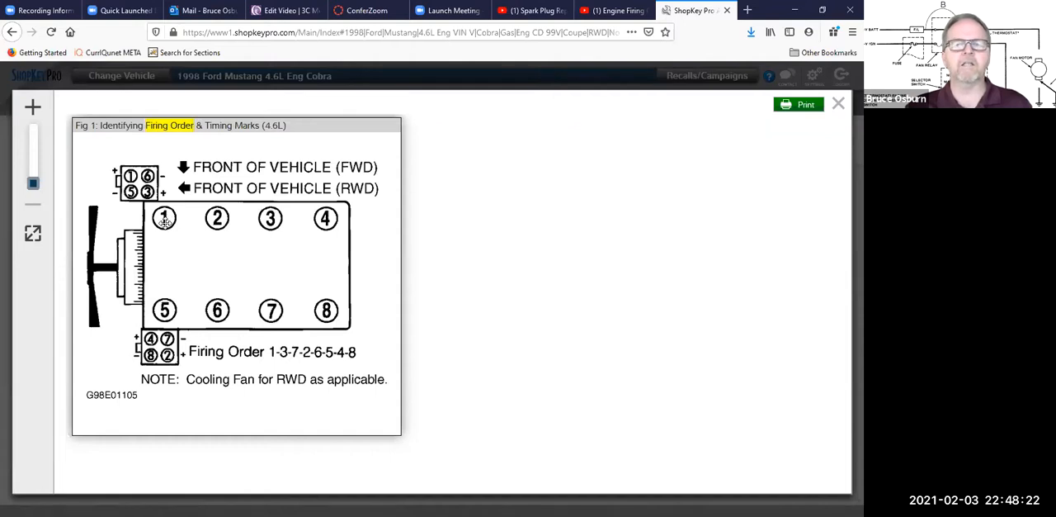
mouse_move(303, 219)
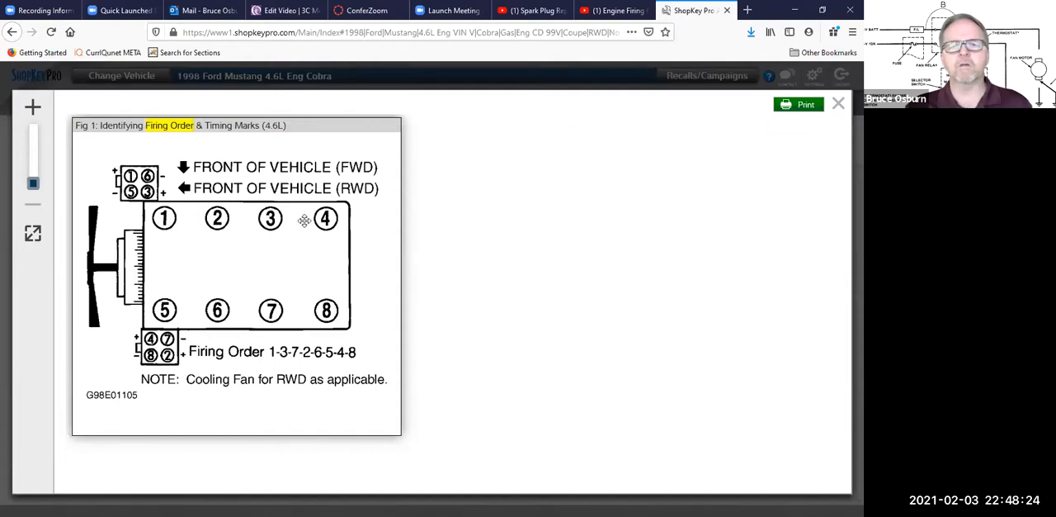
mouse_move(311, 312)
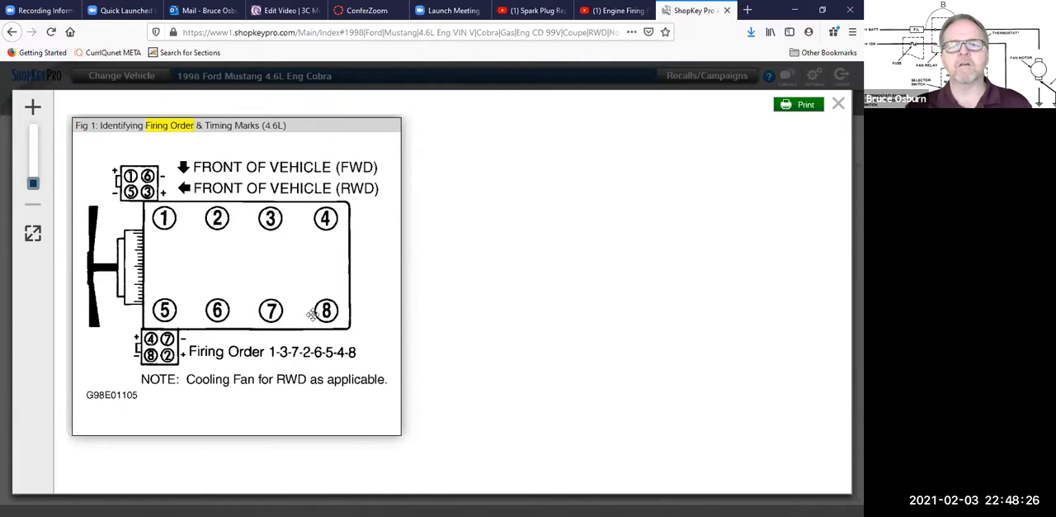
mouse_move(353, 244)
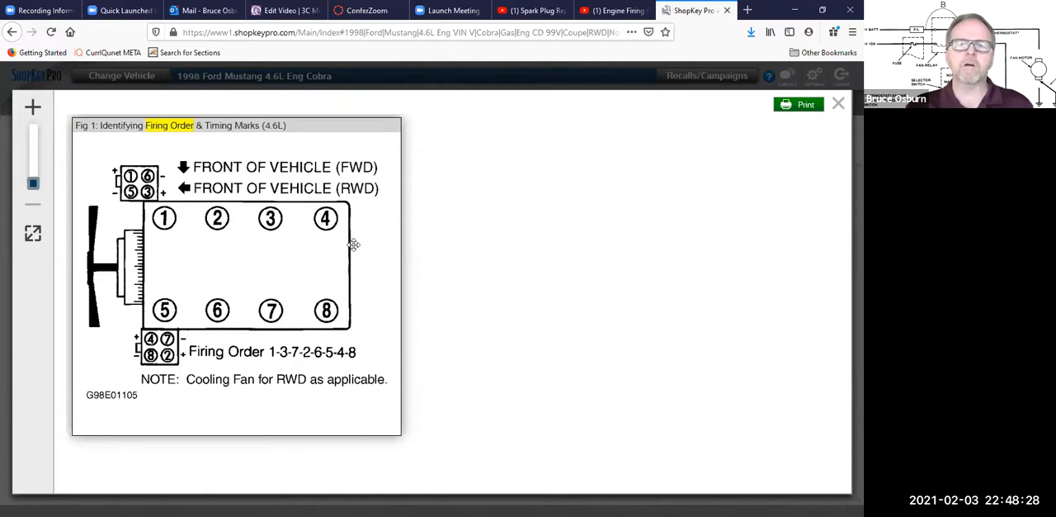
mouse_move(180, 247)
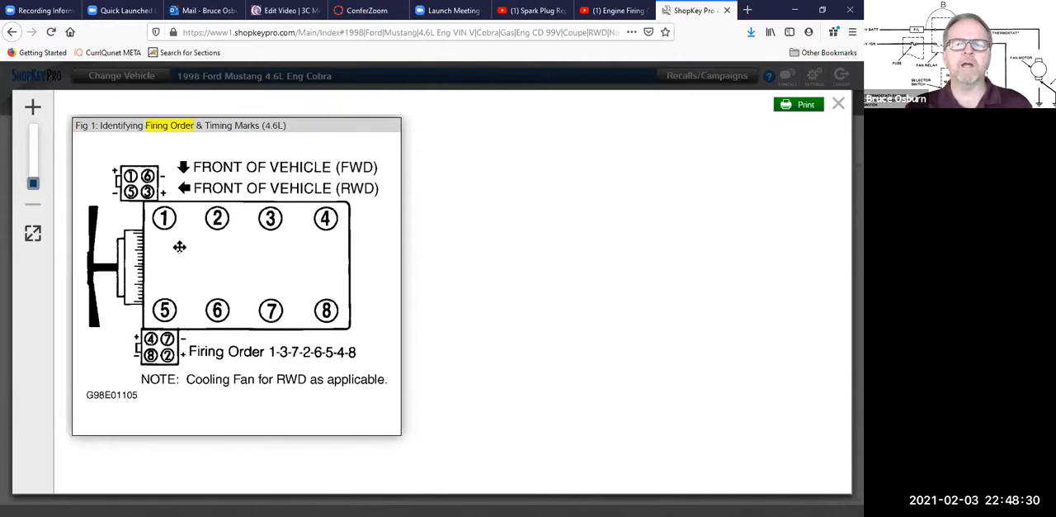
mouse_move(154, 232)
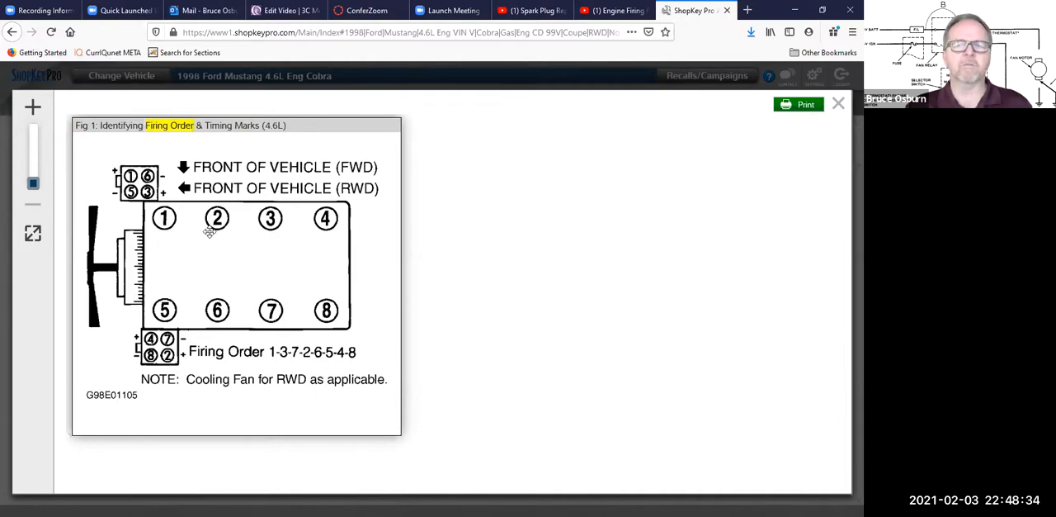
mouse_move(147, 217)
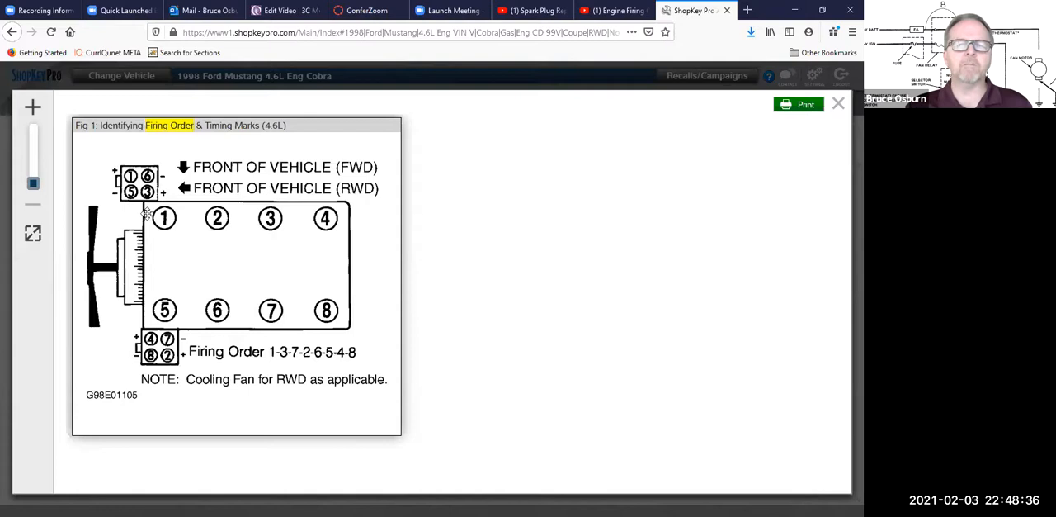
mouse_move(140, 305)
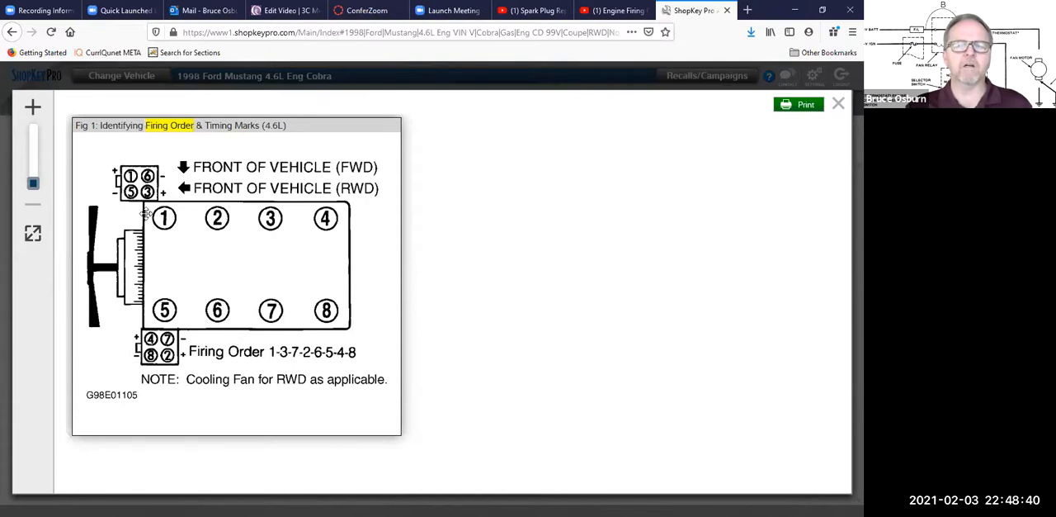
mouse_move(179, 231)
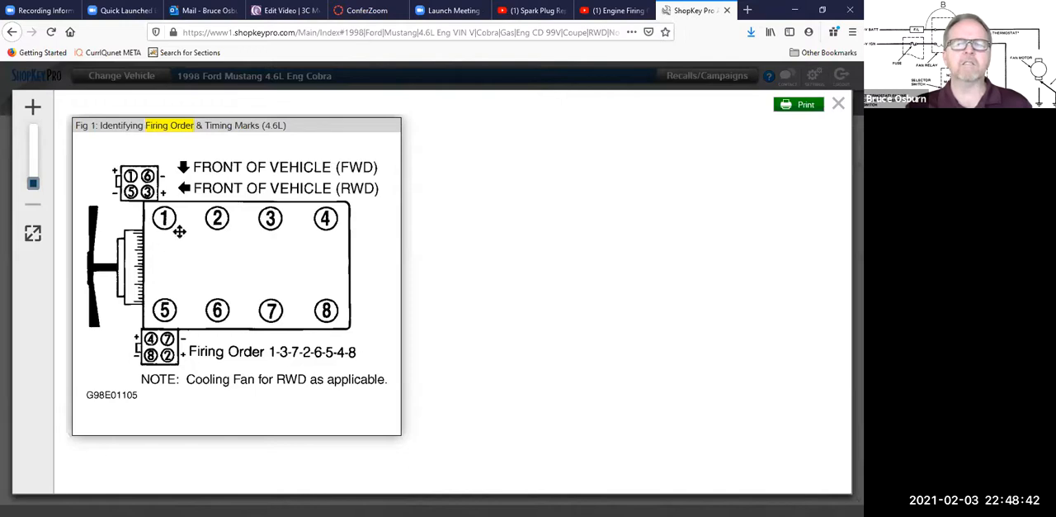
mouse_move(164, 311)
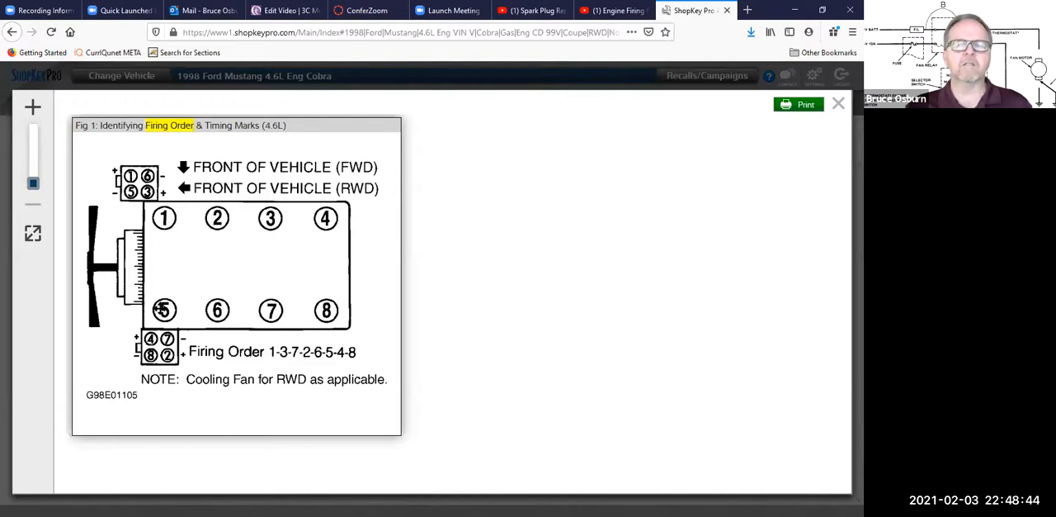
mouse_move(164, 217)
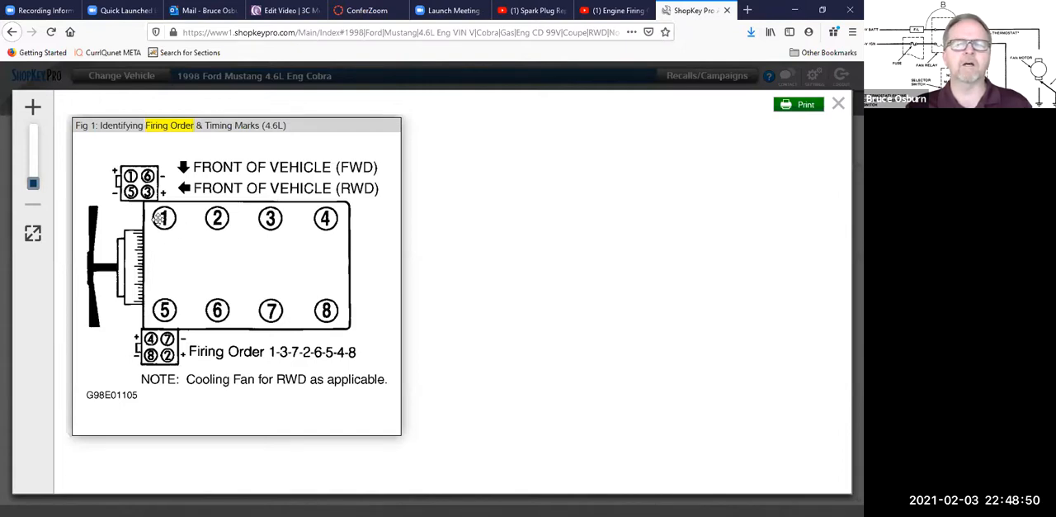
mouse_move(182, 238)
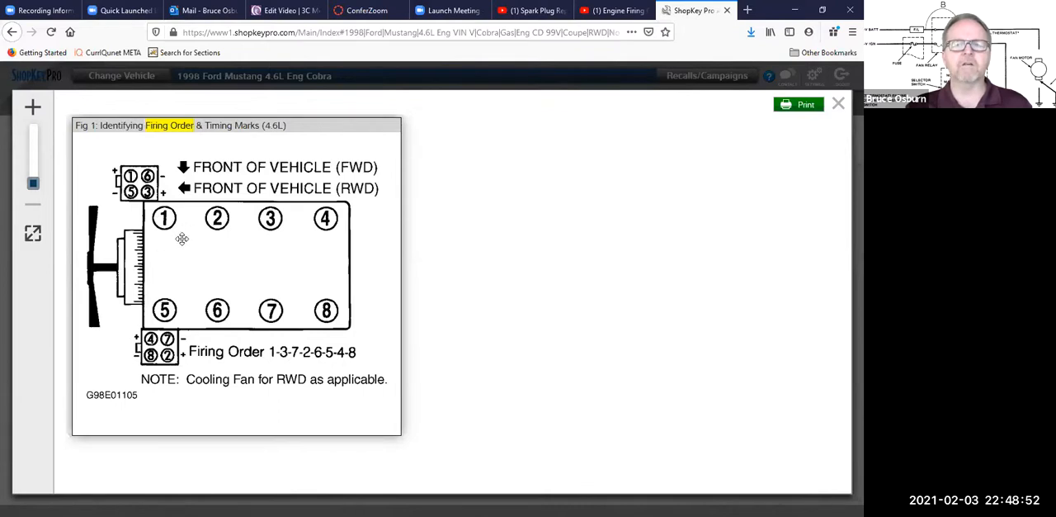
mouse_move(187, 240)
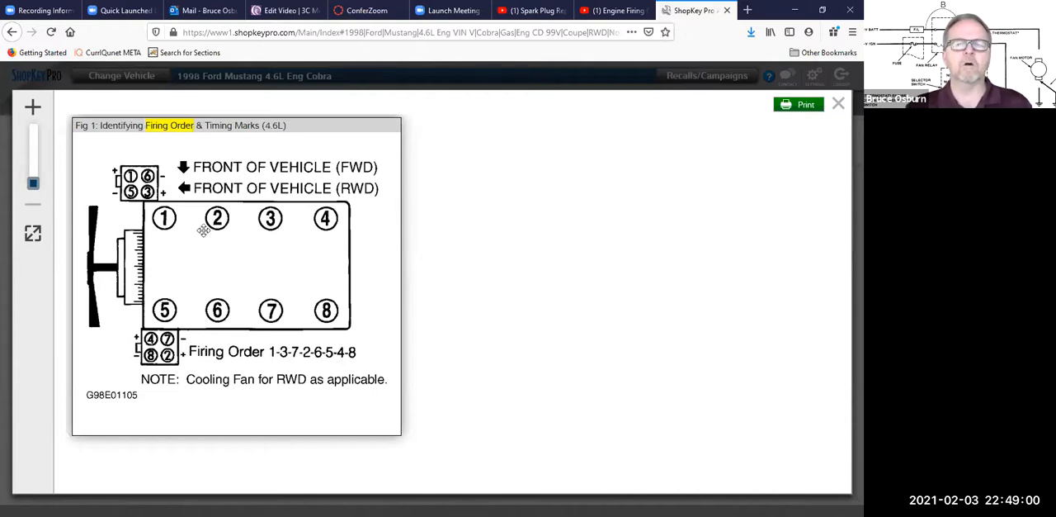
mouse_move(163, 218)
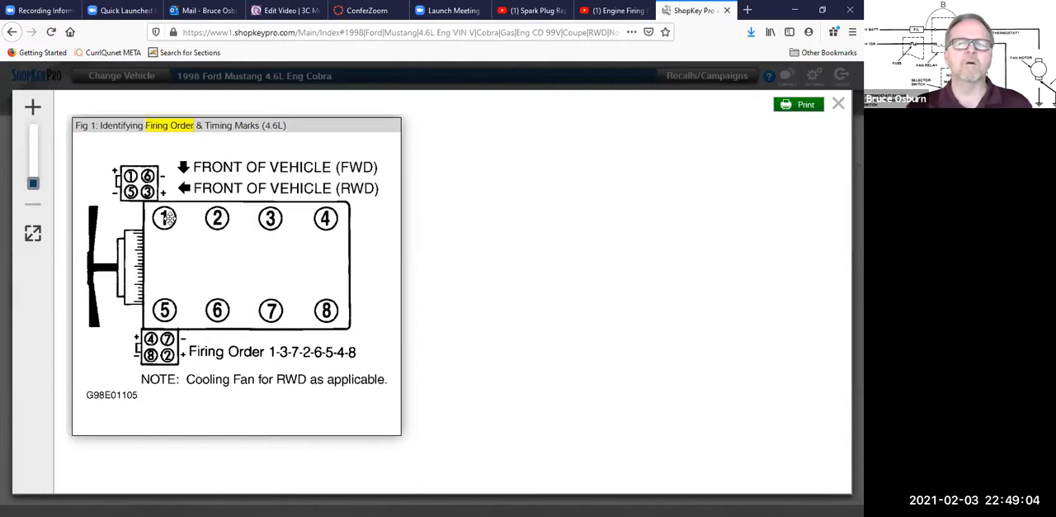
mouse_move(138, 213)
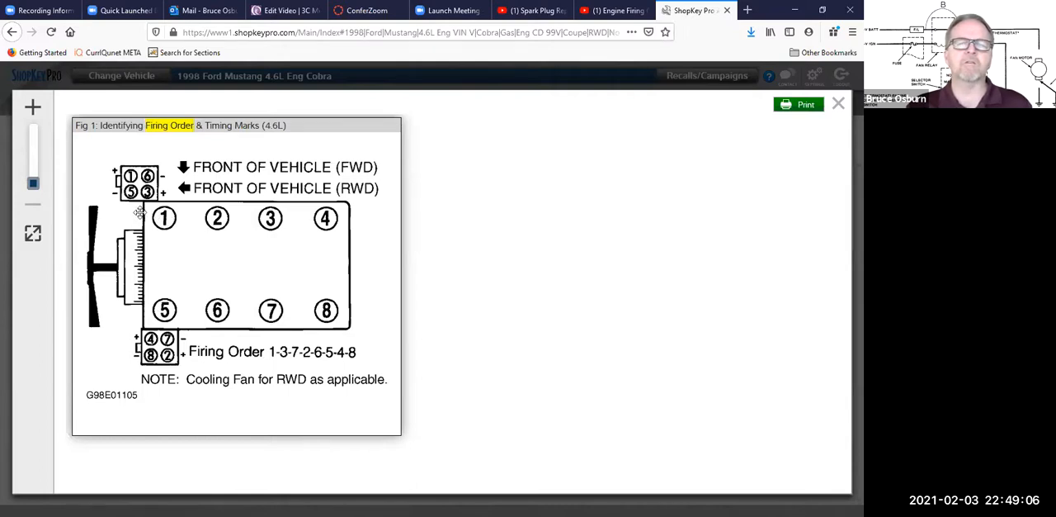
mouse_move(152, 318)
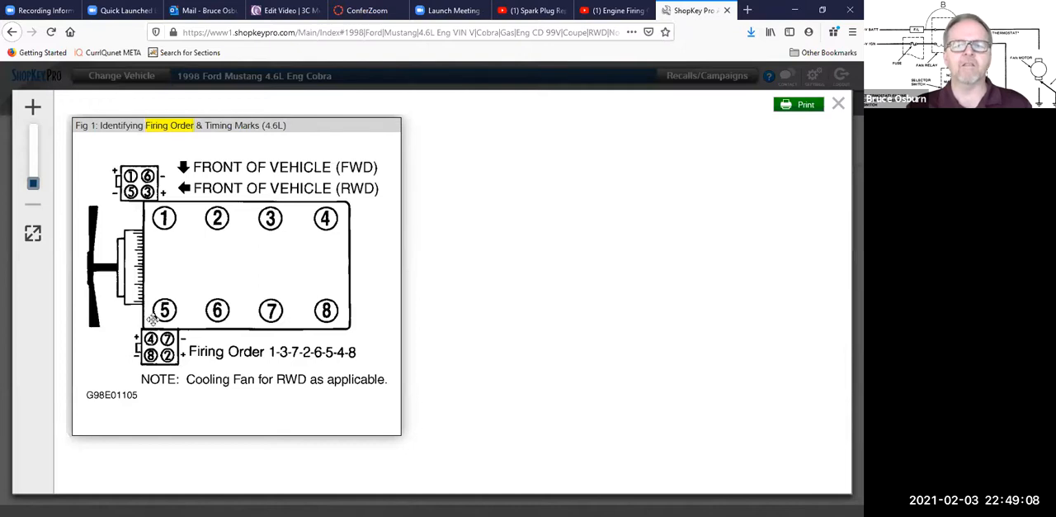
mouse_move(134, 215)
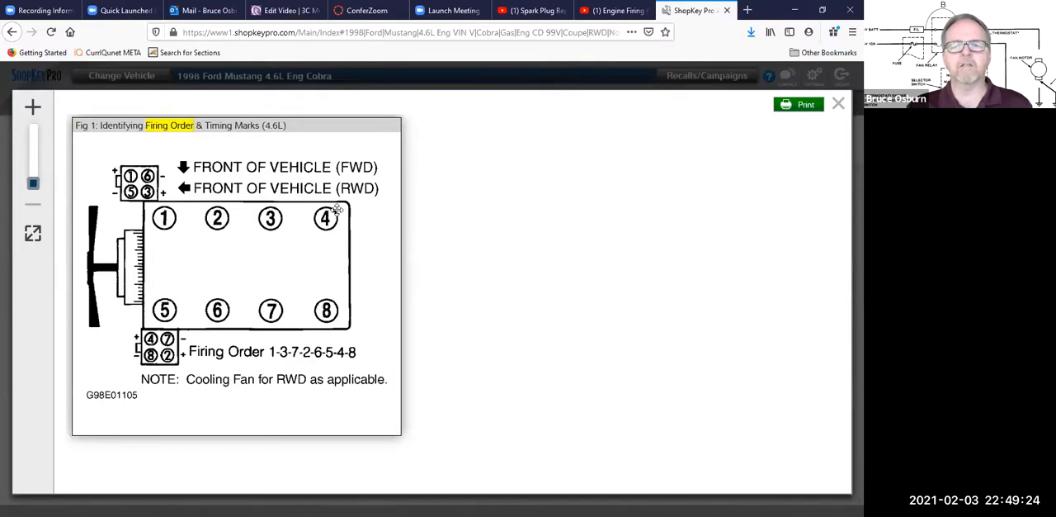
mouse_move(164, 217)
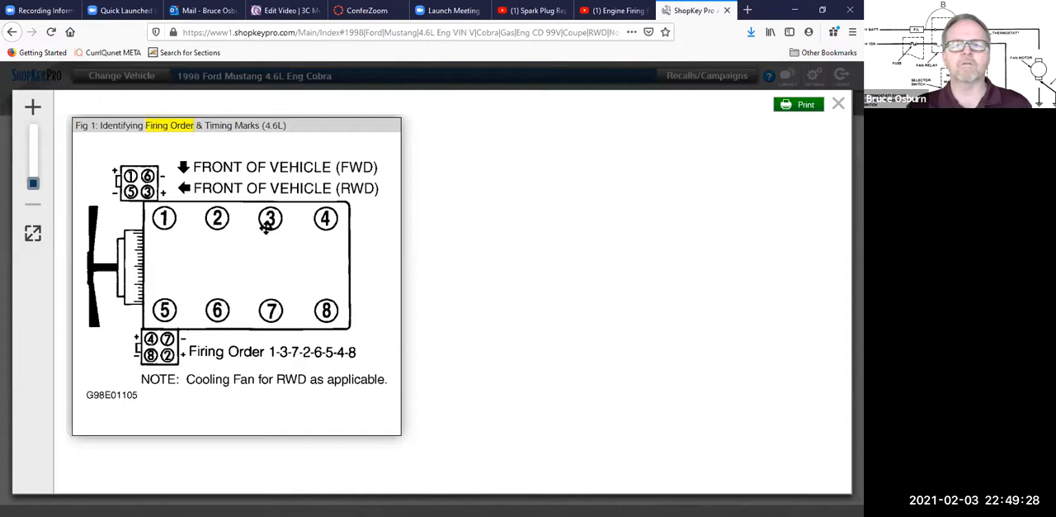
mouse_move(344, 276)
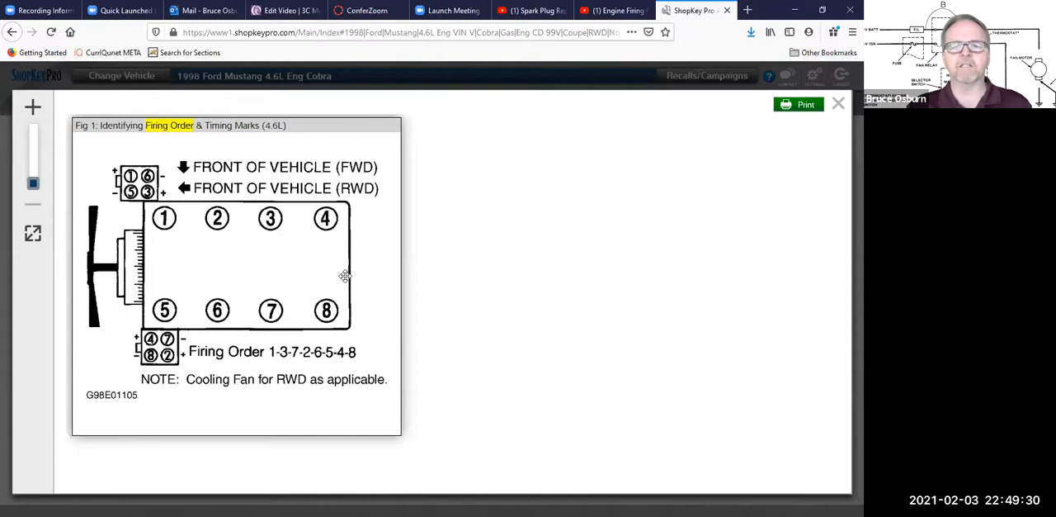
mouse_move(357, 246)
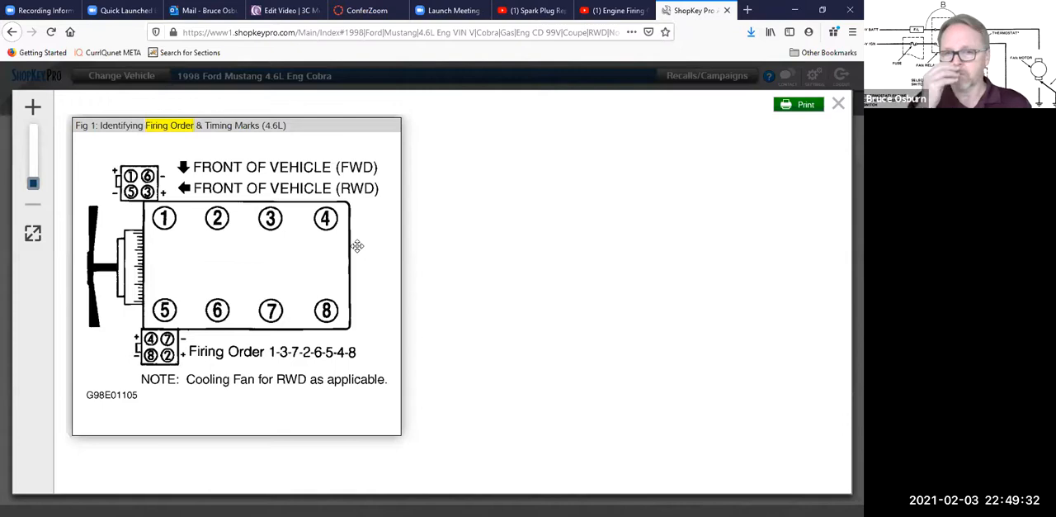
mouse_move(314, 236)
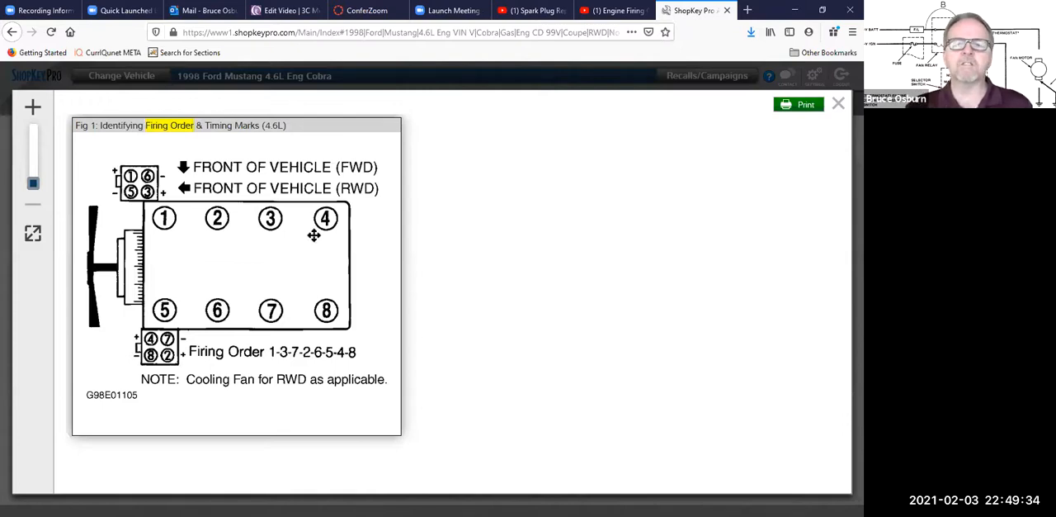
mouse_move(308, 250)
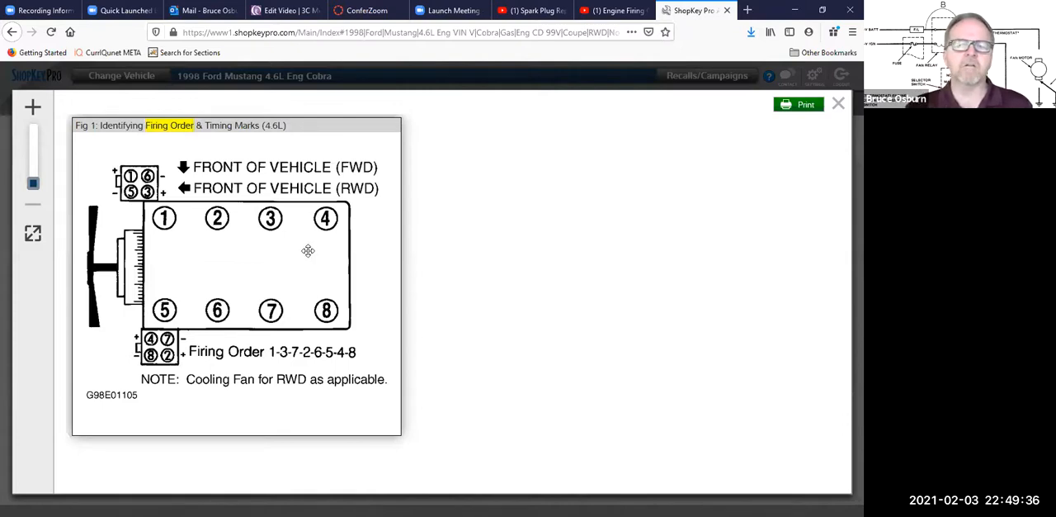
mouse_move(223, 243)
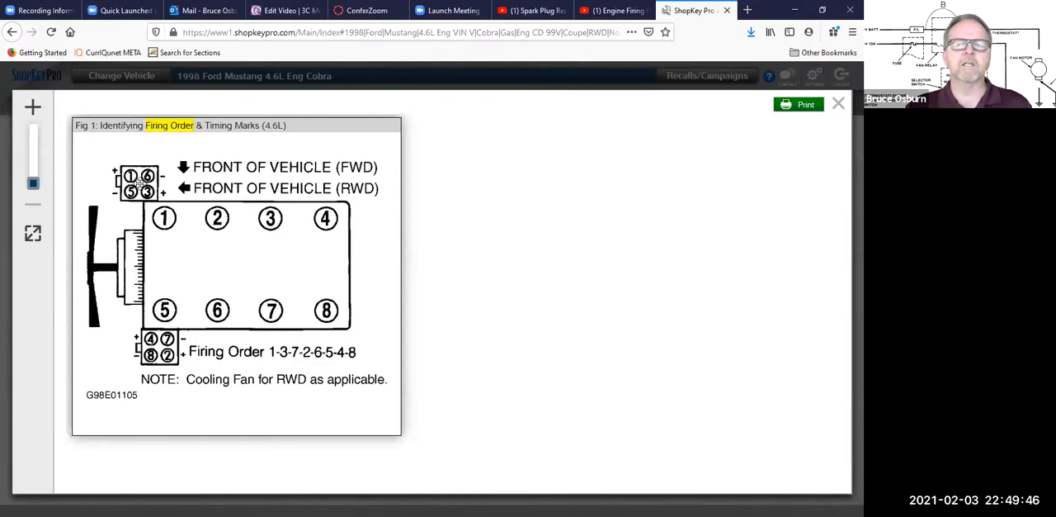
mouse_move(144, 206)
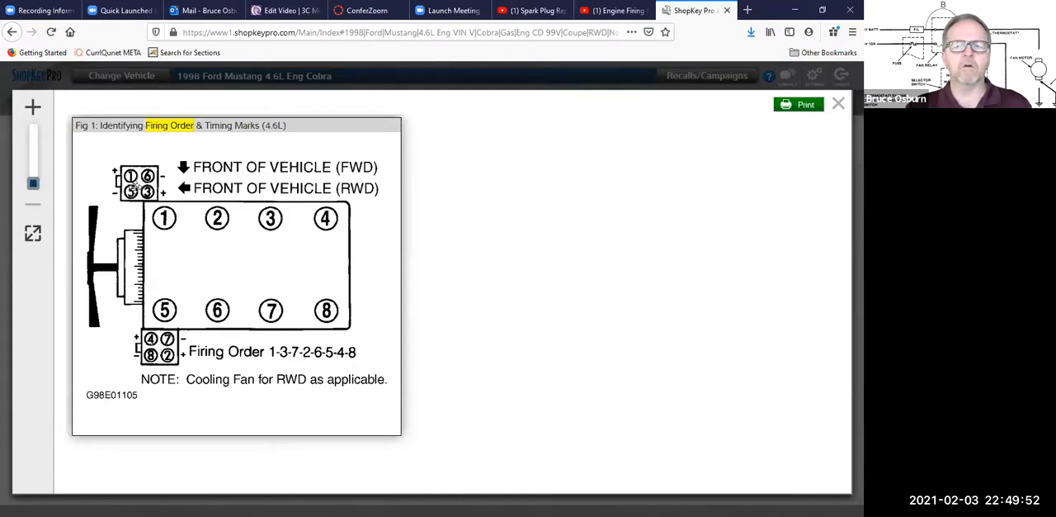
mouse_move(296, 340)
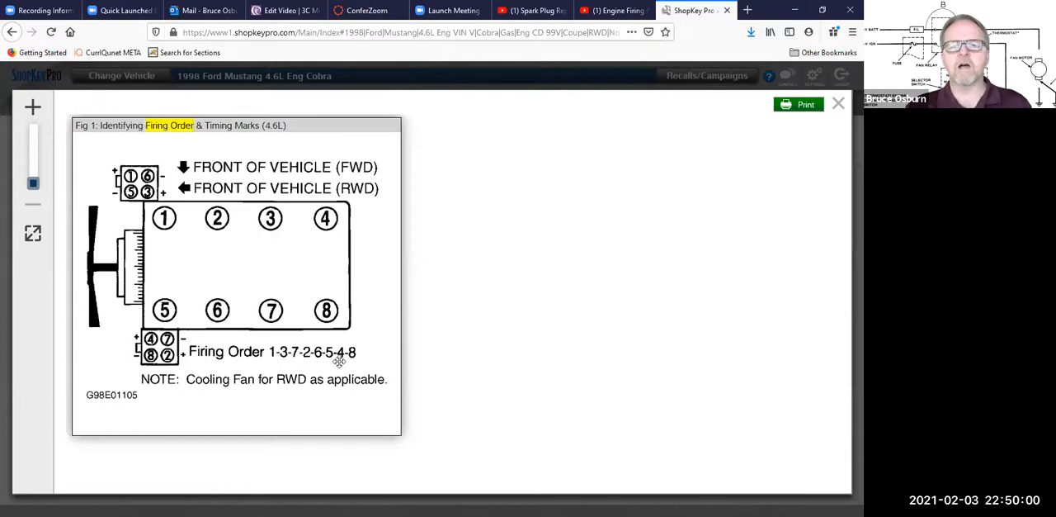
mouse_move(173, 227)
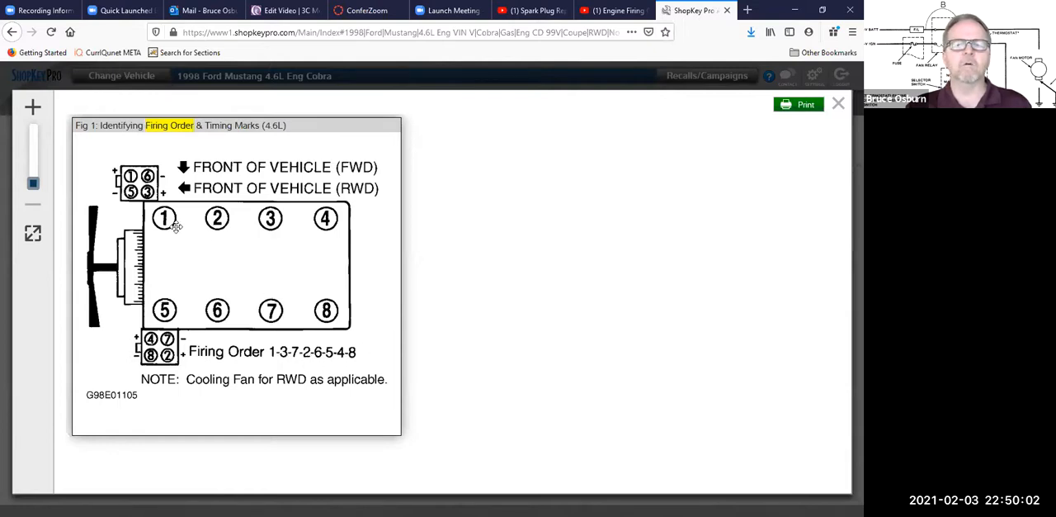
mouse_move(273, 272)
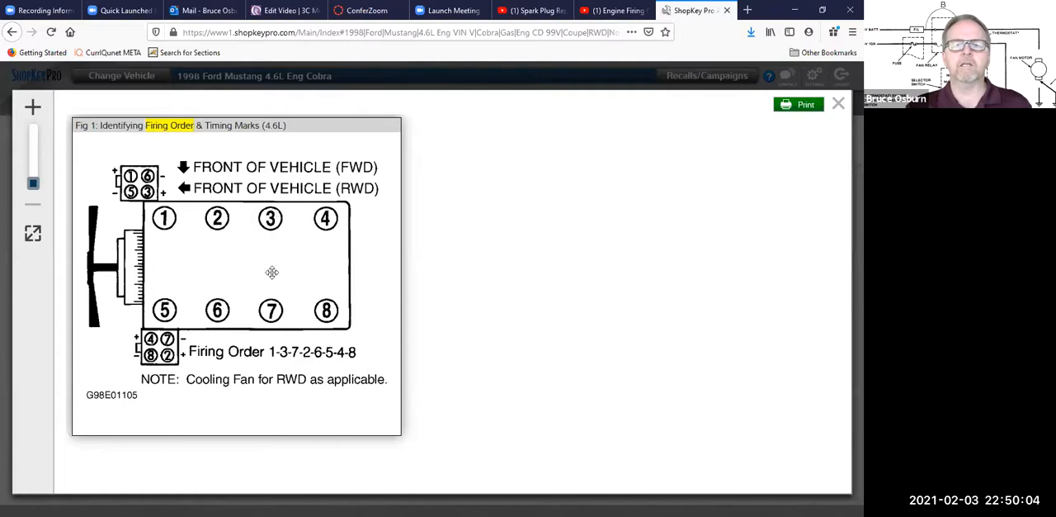
mouse_move(218, 275)
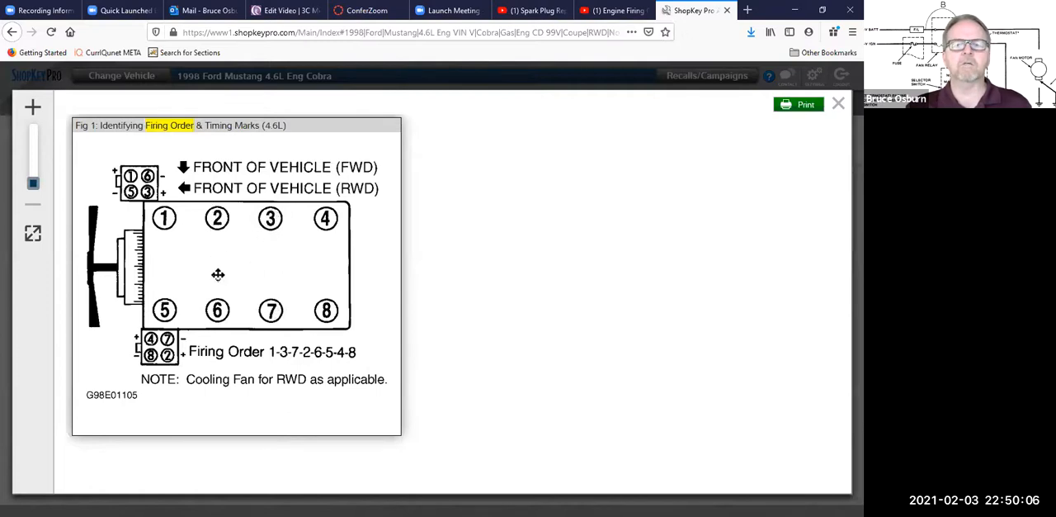
mouse_move(326, 218)
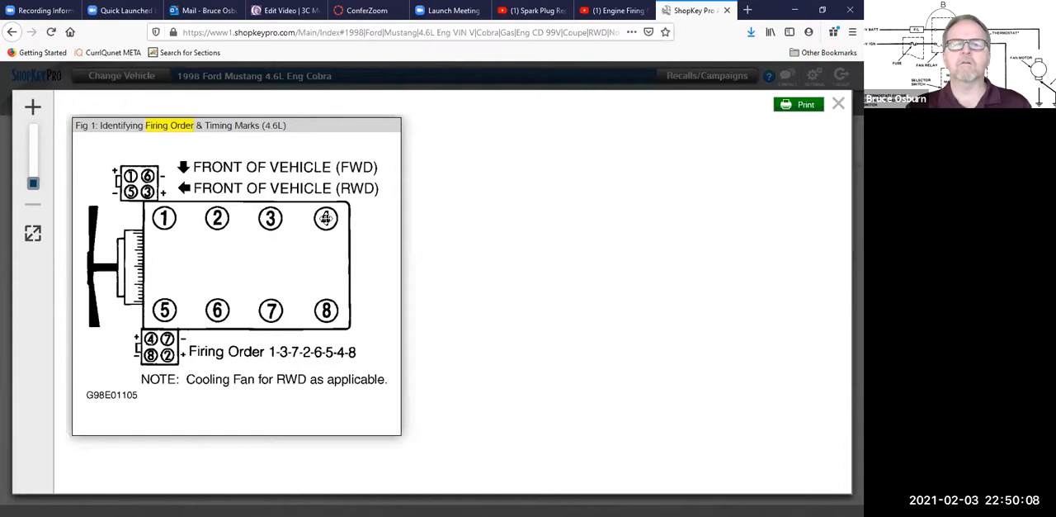
mouse_move(297, 251)
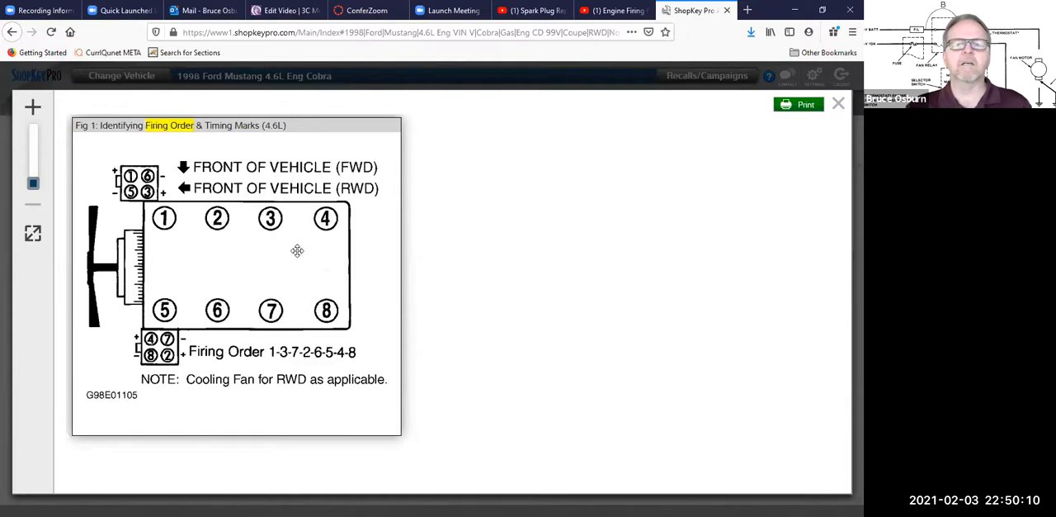
mouse_move(335, 254)
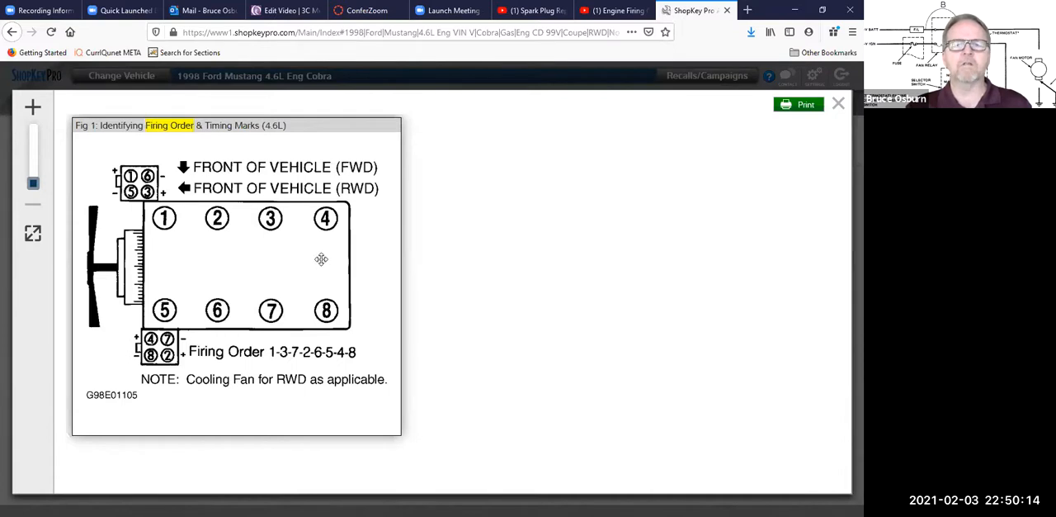
mouse_move(309, 263)
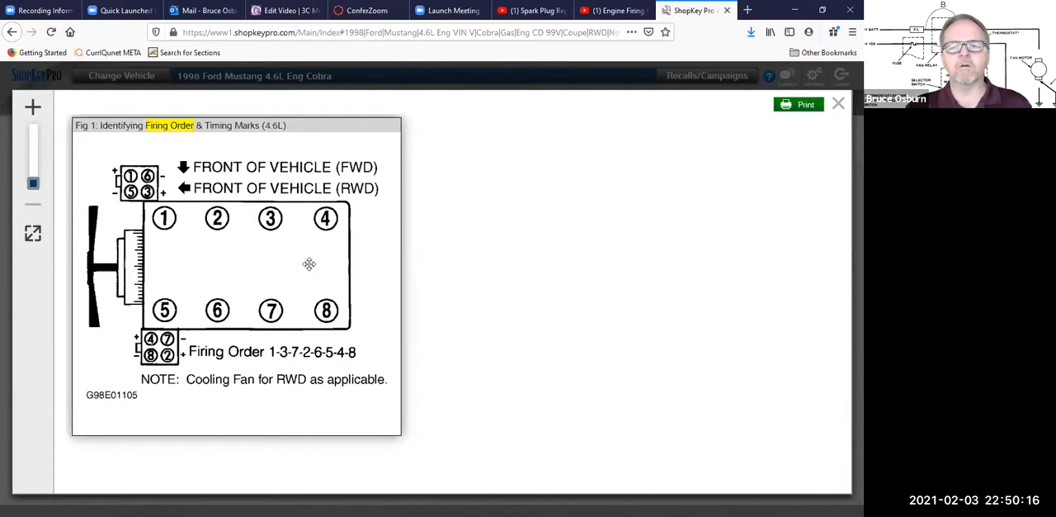
mouse_move(313, 268)
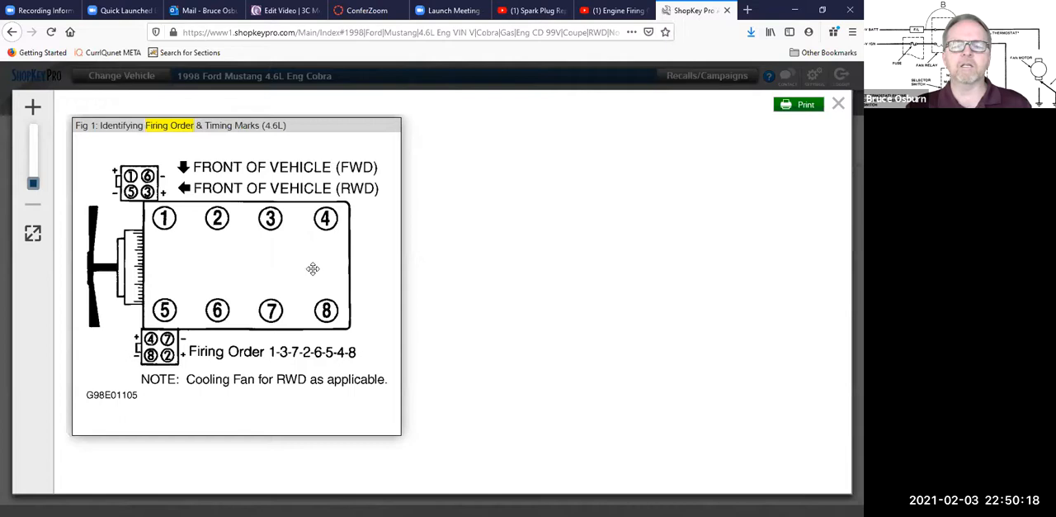
mouse_move(208, 294)
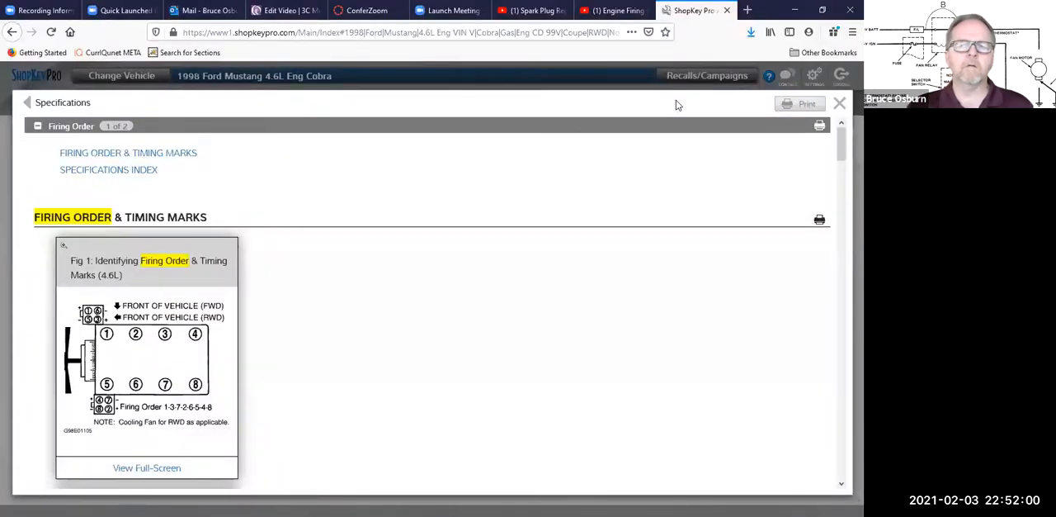
mouse_move(447, 346)
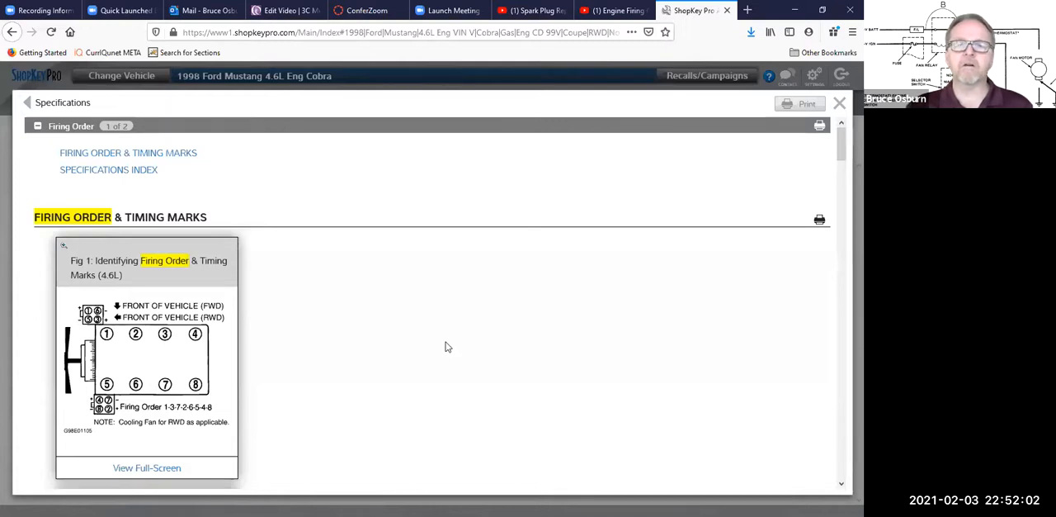
mouse_move(739, 106)
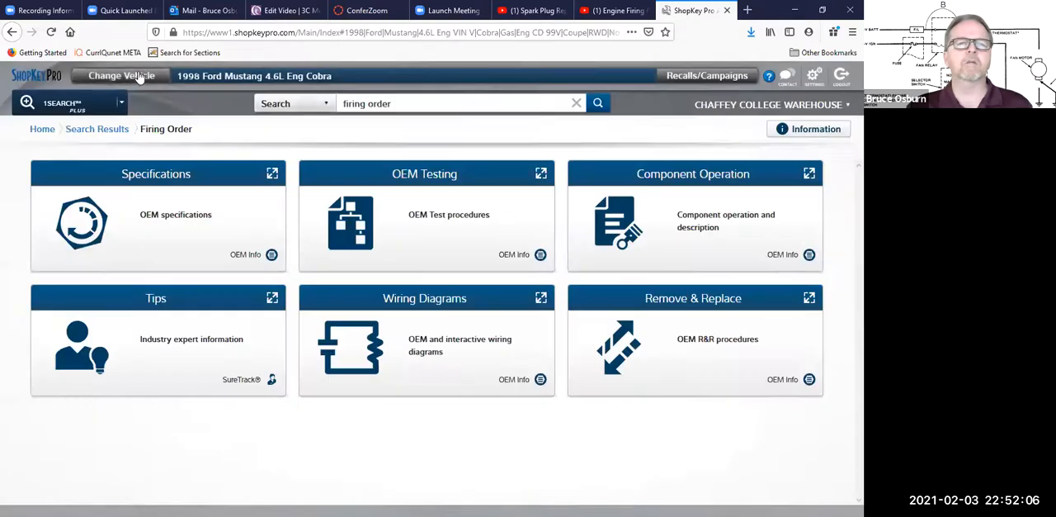
Switch the active vehicle to a 1965 Ford Mustang with the 4.7L VIN A engine.
click(120, 75)
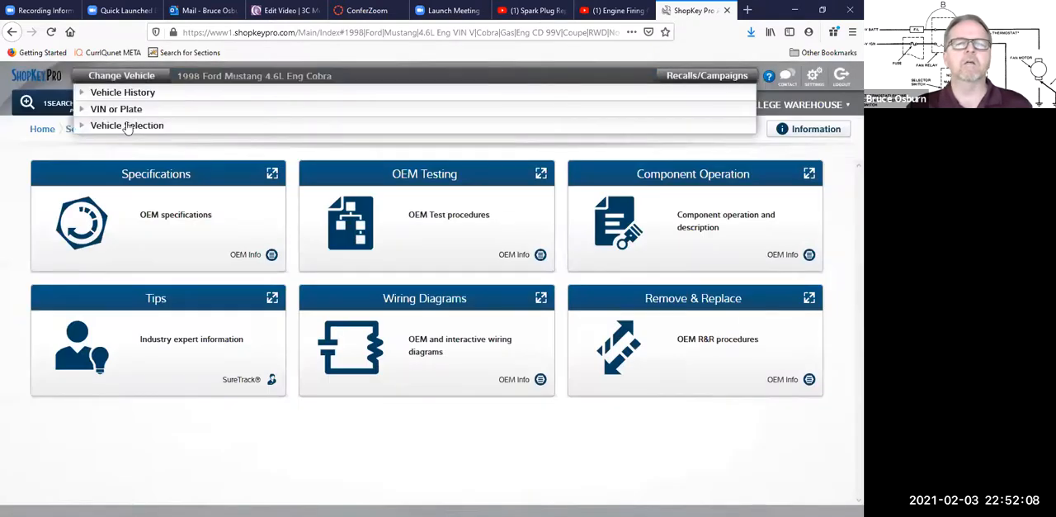
click(127, 125)
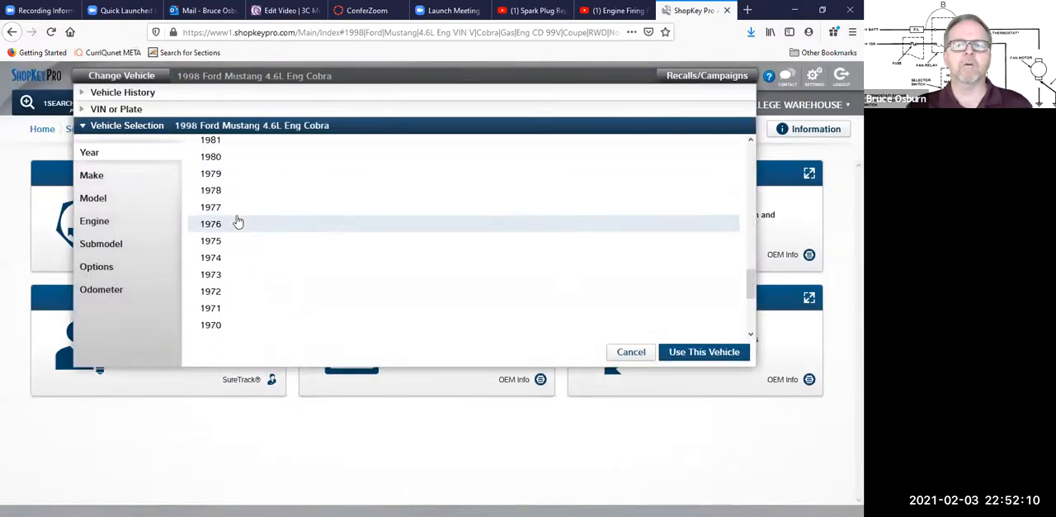
scroll(down, 3)
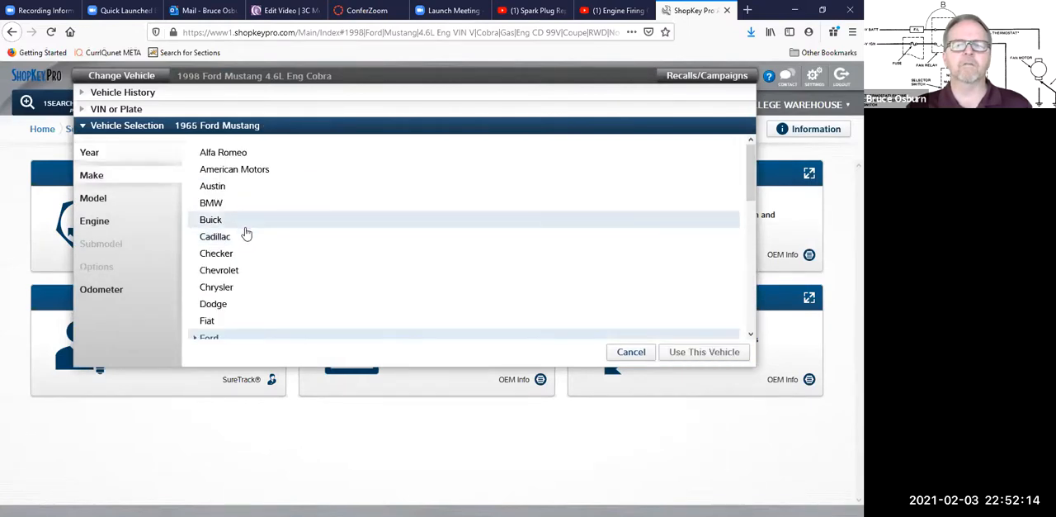
scroll(down, 3)
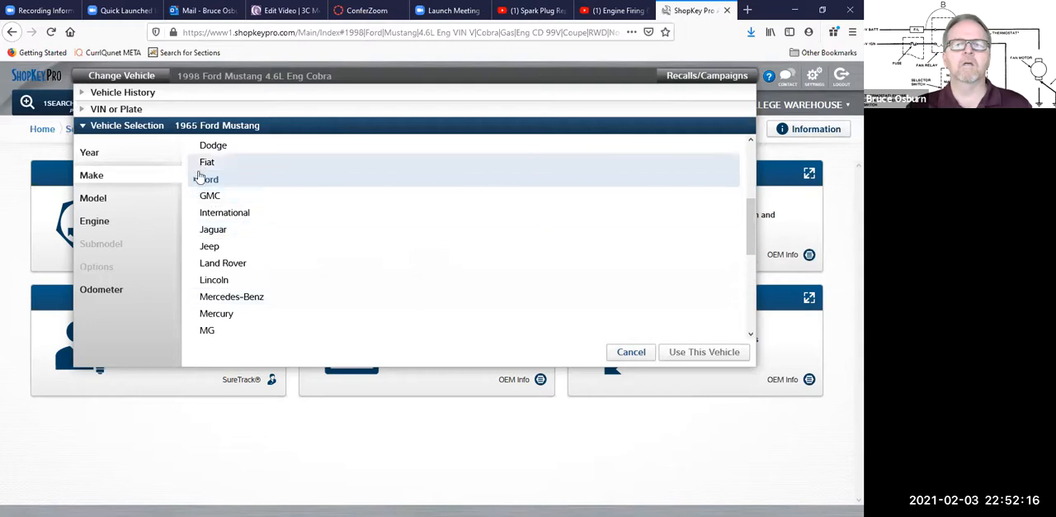
click(207, 179)
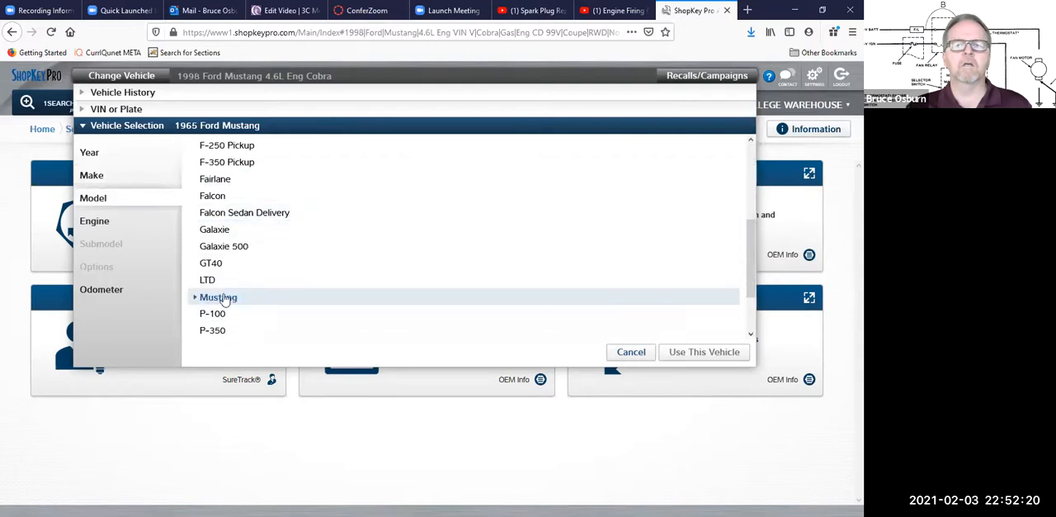
click(218, 296)
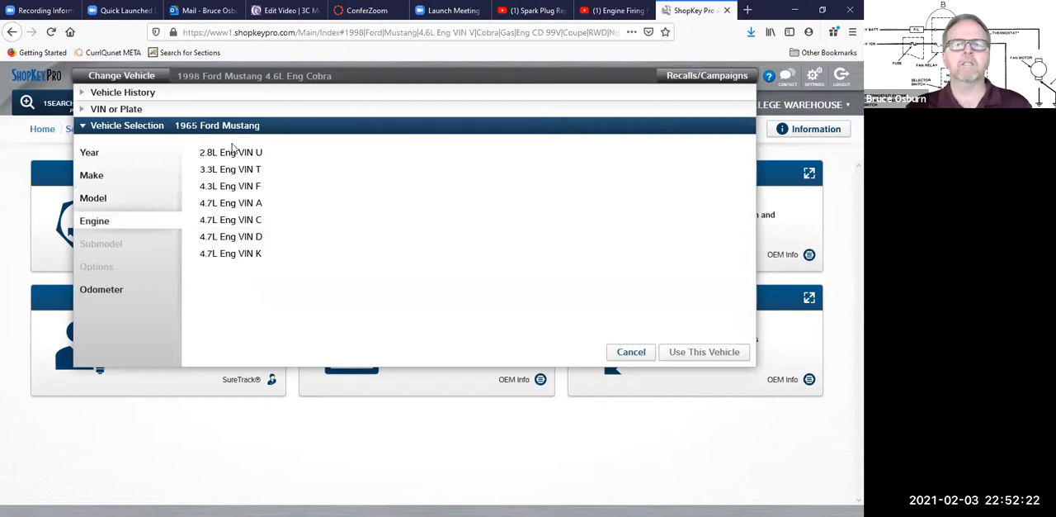
mouse_move(232, 202)
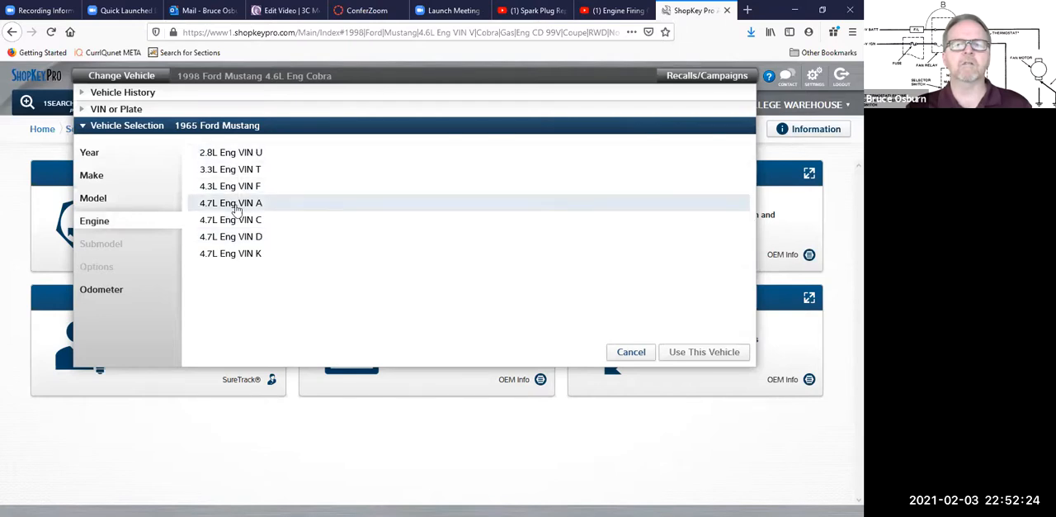
click(230, 202)
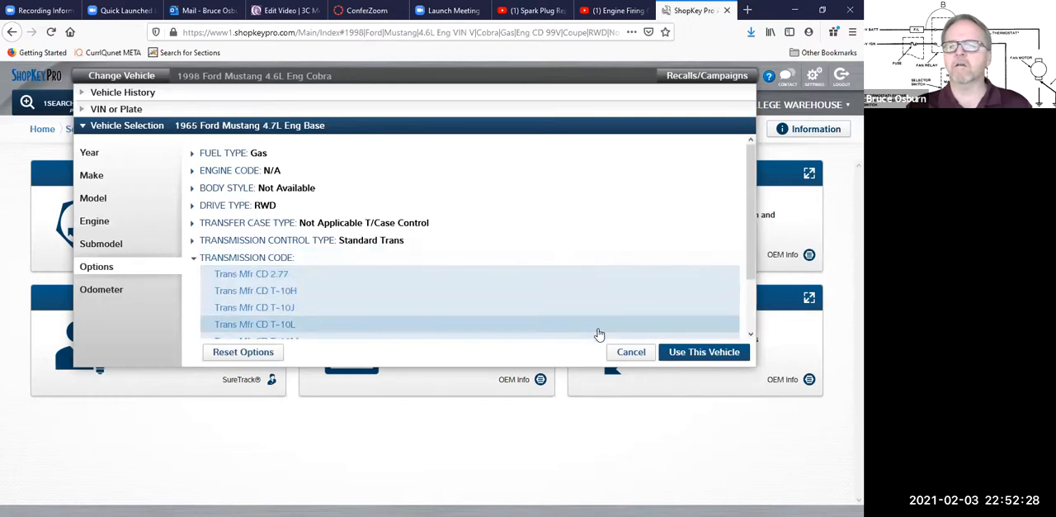
click(704, 352)
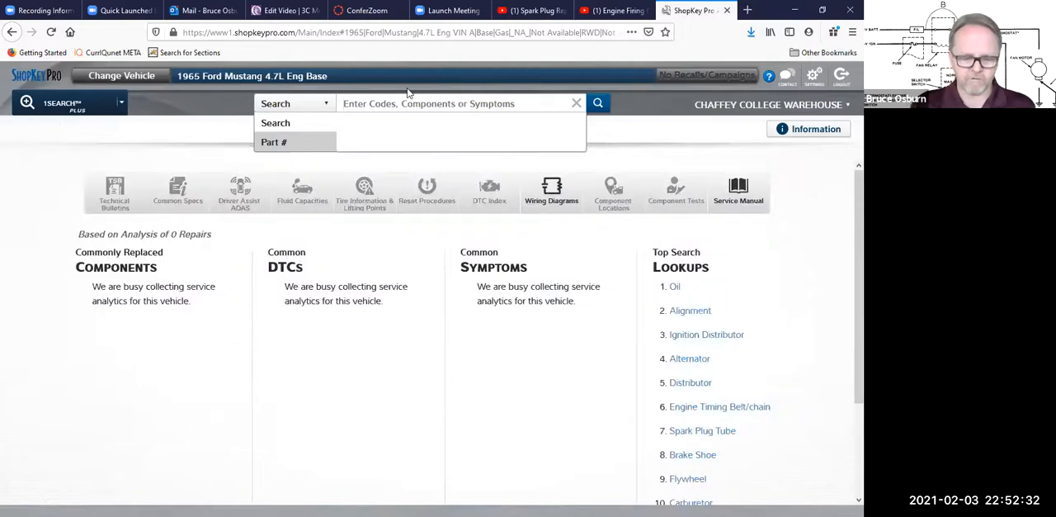
Run a service manual keyword search for 'firing order' on the 1965 Mustang.
text(firing order)
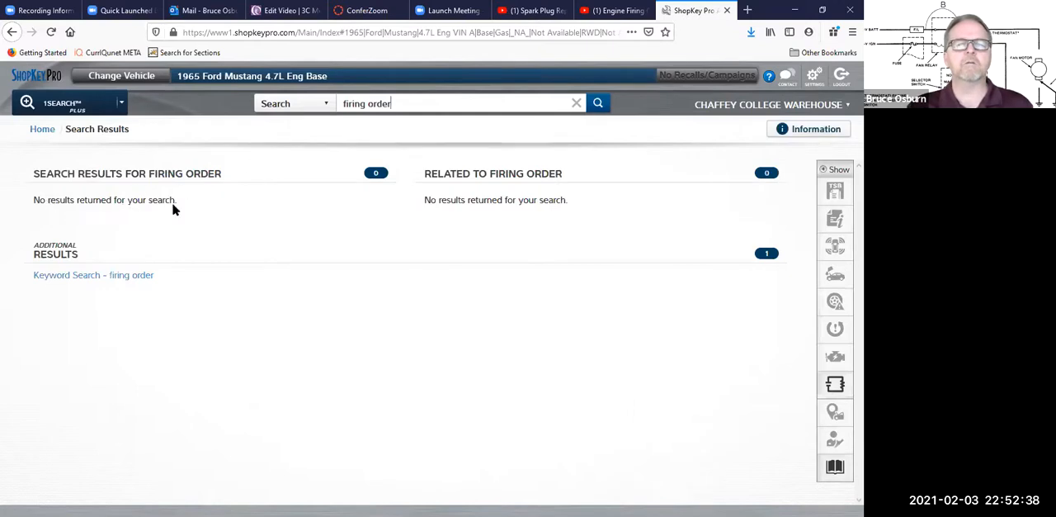
mouse_move(118, 279)
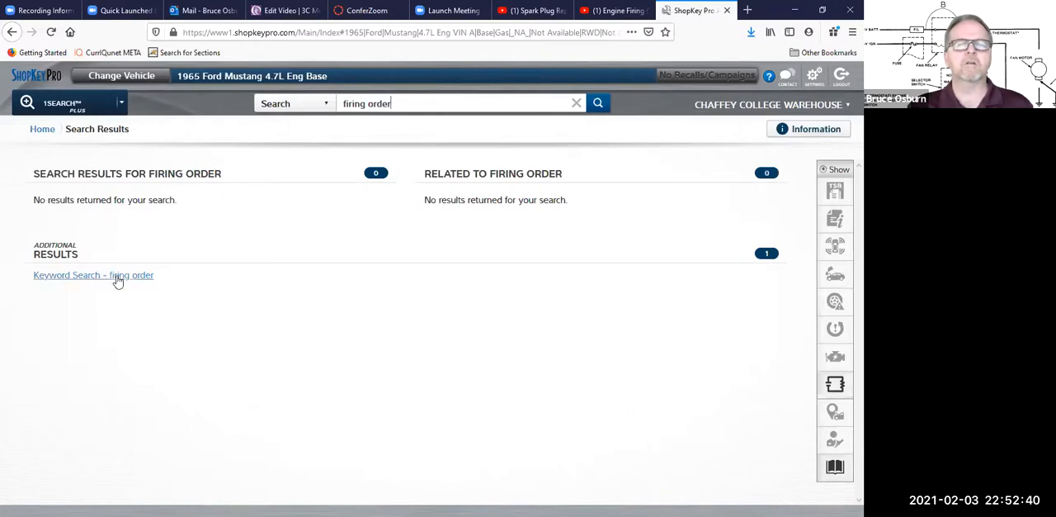
click(93, 275)
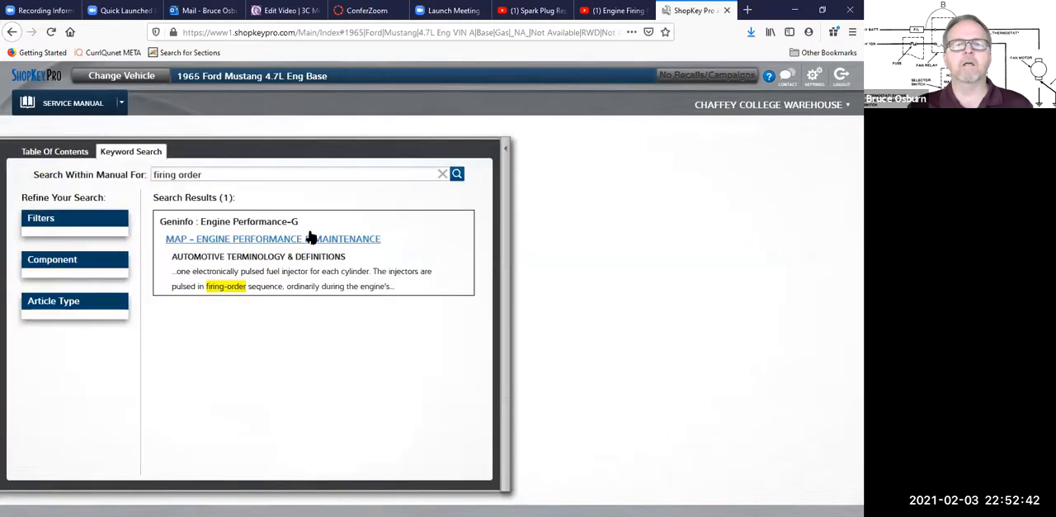
mouse_move(240, 244)
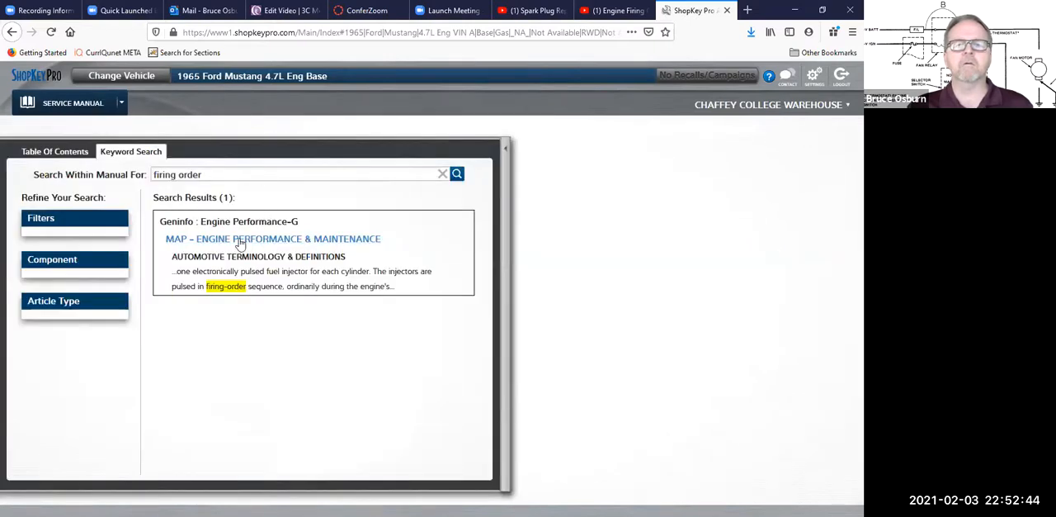
mouse_move(263, 244)
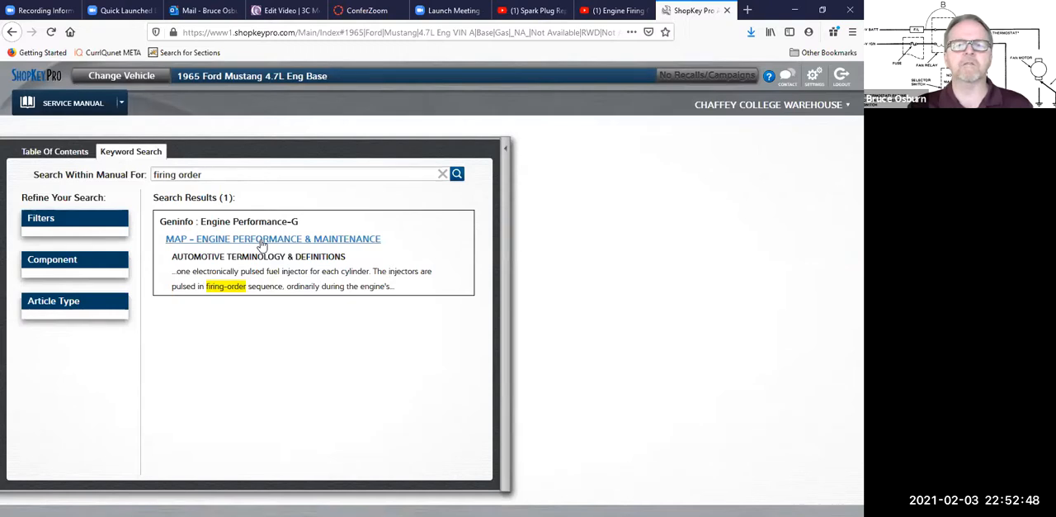
Open the MAP - Engine Performance & Maintenance article and browse its topic index.
click(272, 239)
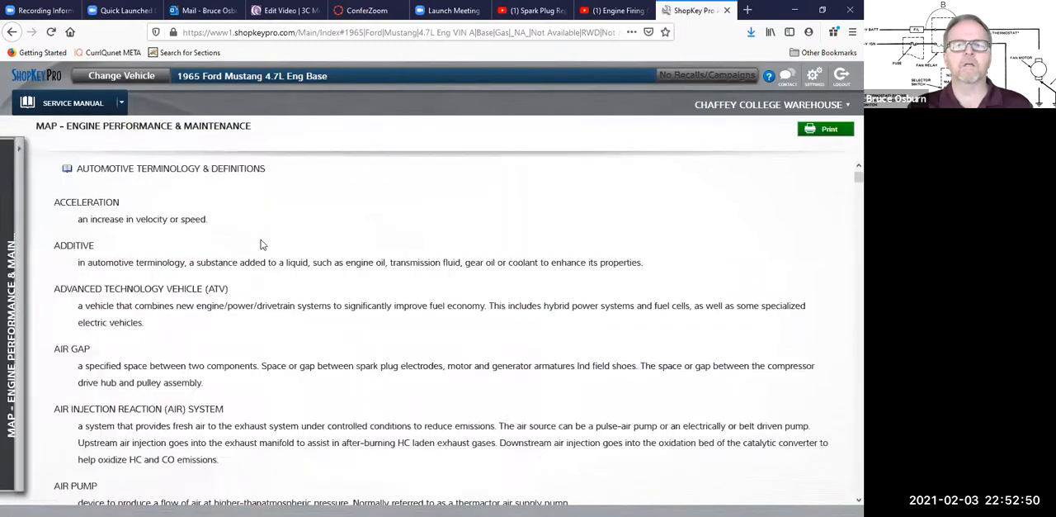
scroll(down, 3)
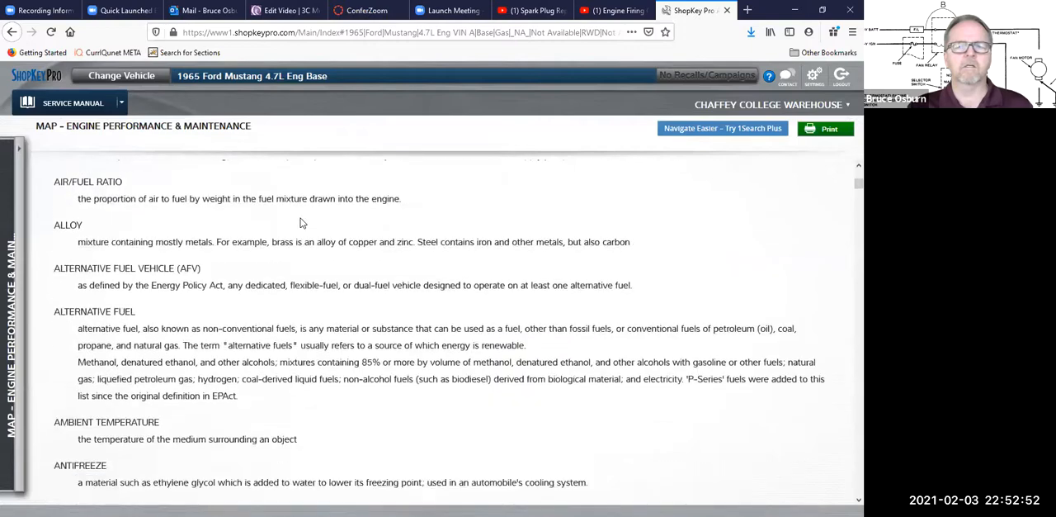
scroll(down, 3)
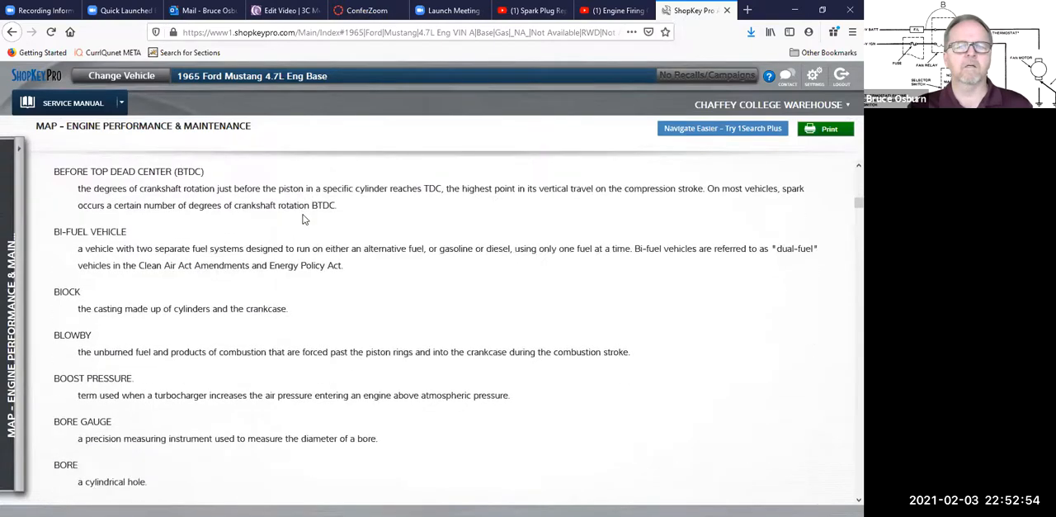
scroll(down, 3)
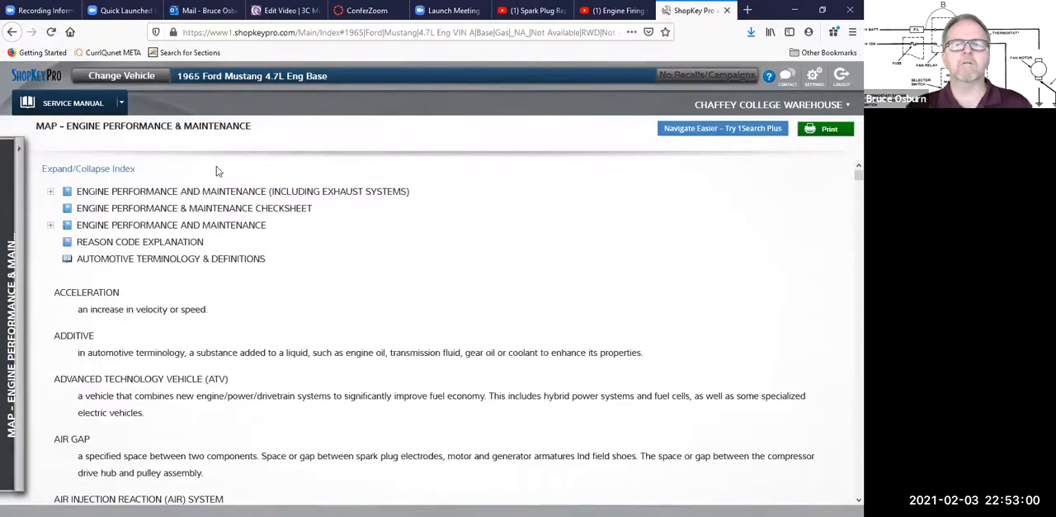
mouse_move(202, 212)
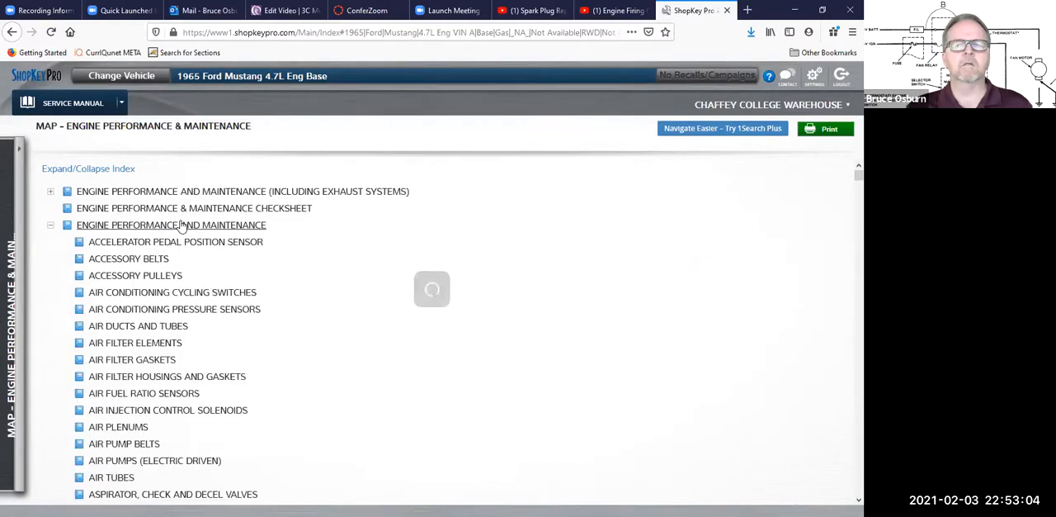
scroll(down, 3)
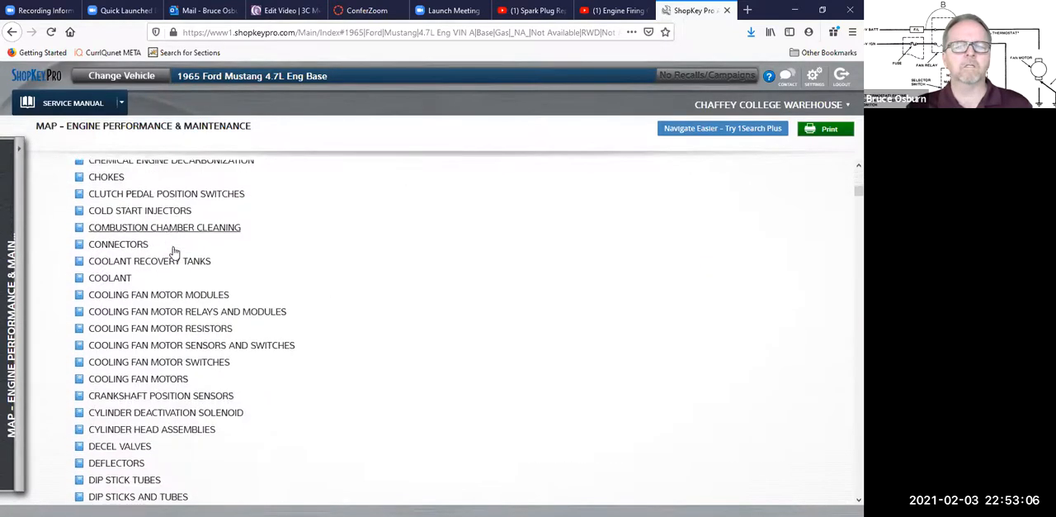
scroll(down, 3)
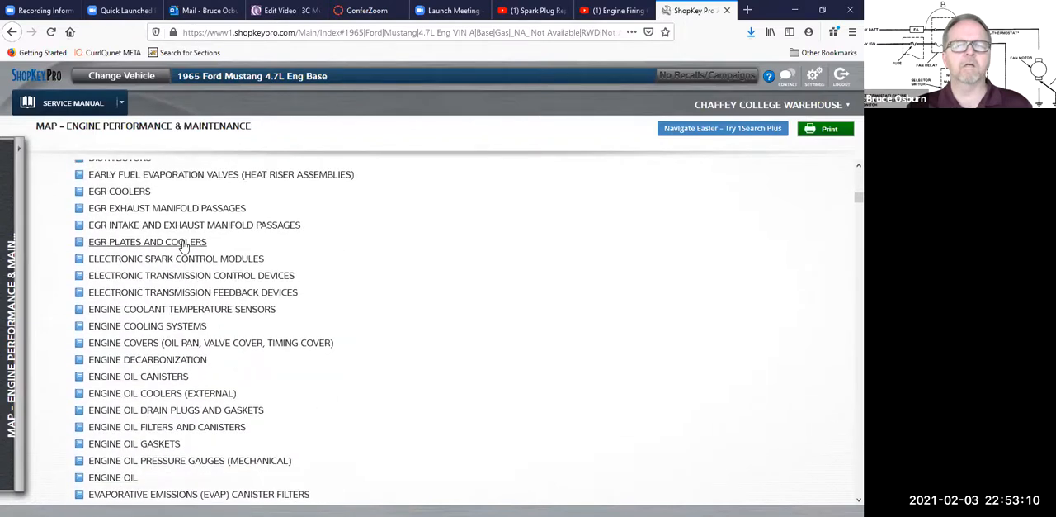
scroll(down, 3)
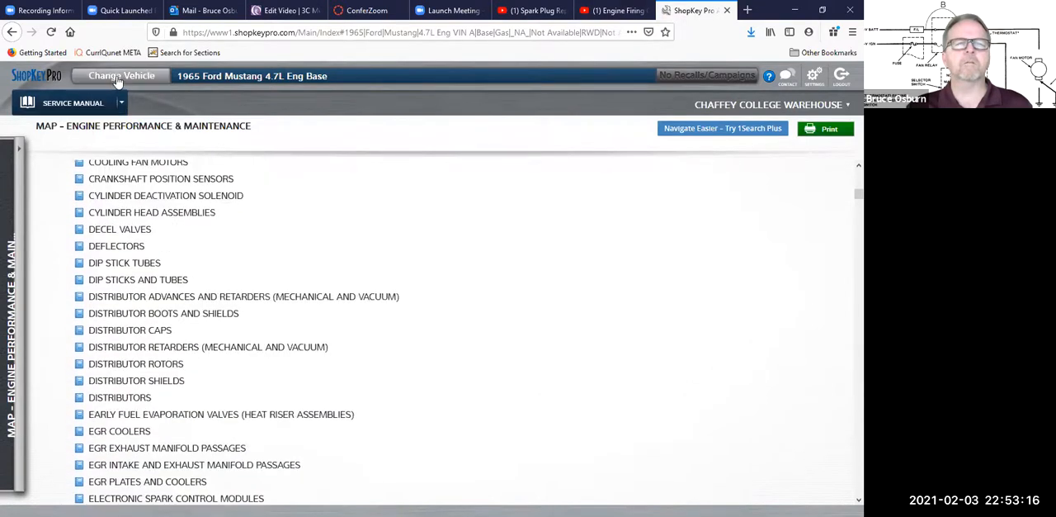
Switch the active vehicle to a 1966 Ford Mustang, keeping the 4.7L engine.
click(118, 75)
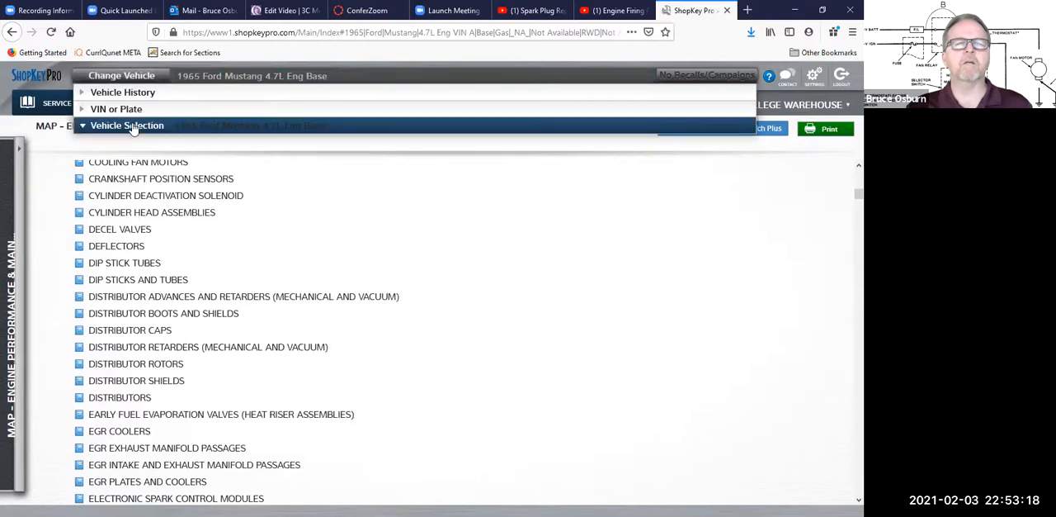
click(126, 125)
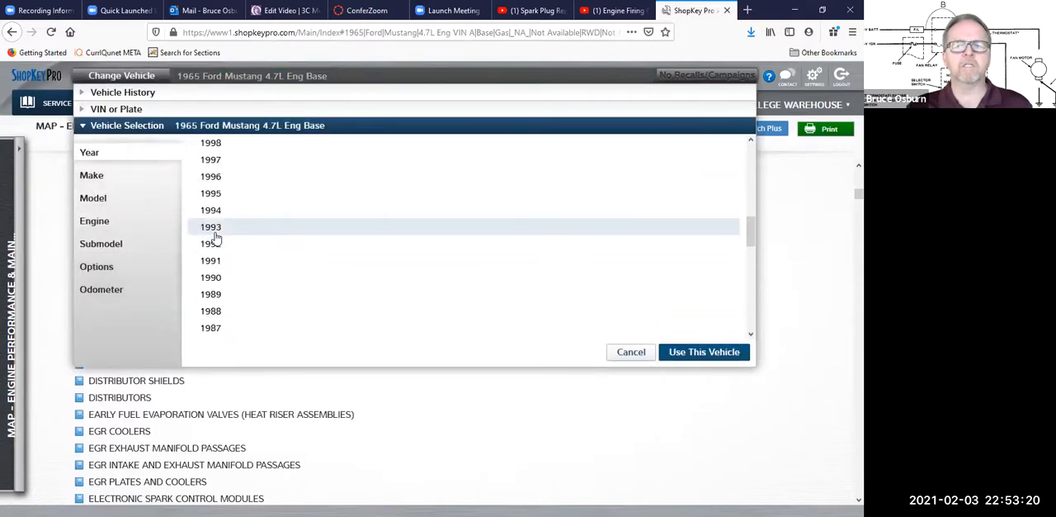
scroll(down, 3)
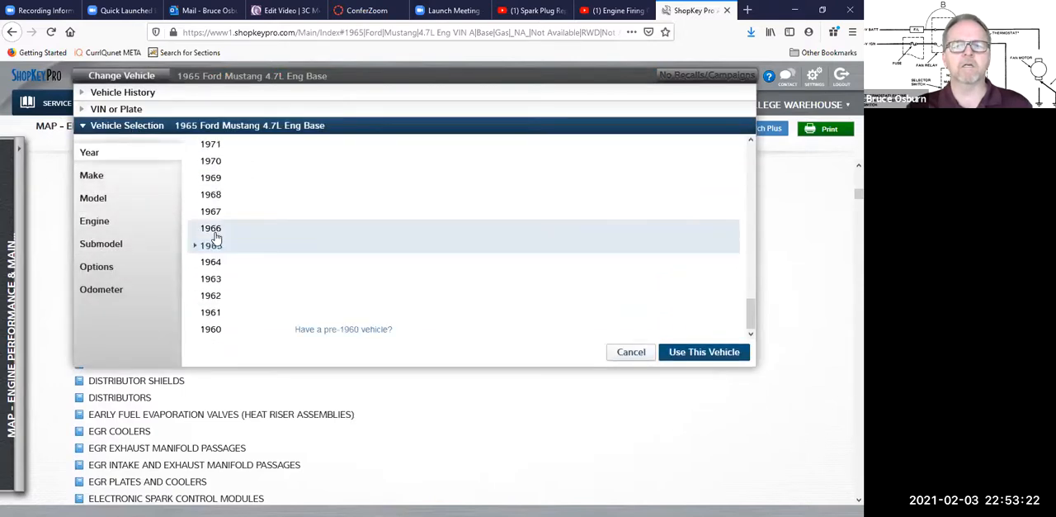
click(210, 227)
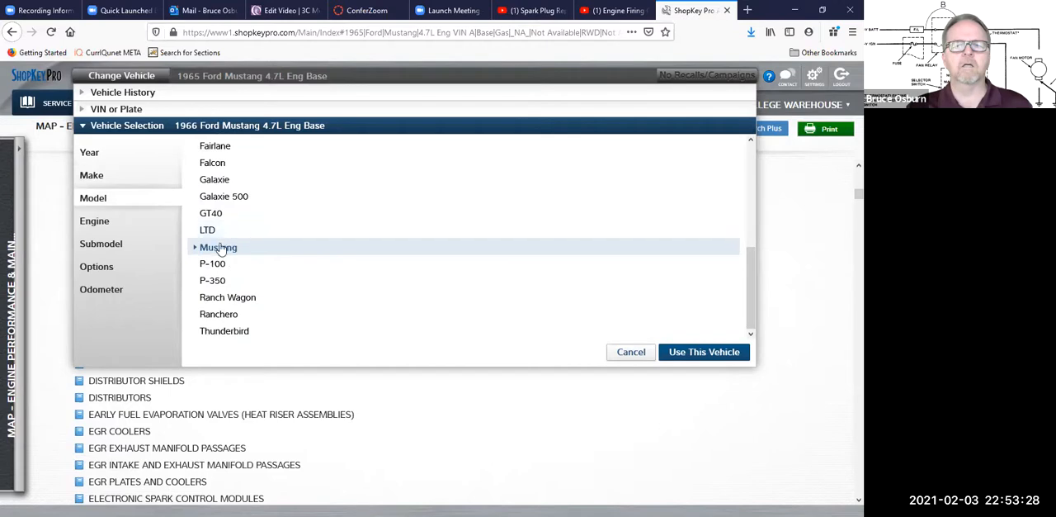
click(218, 246)
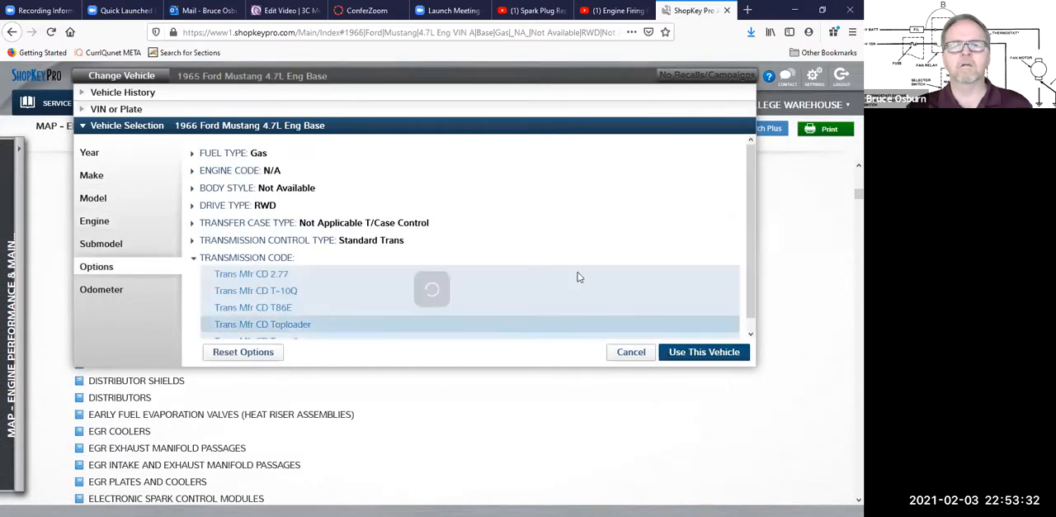
click(704, 351)
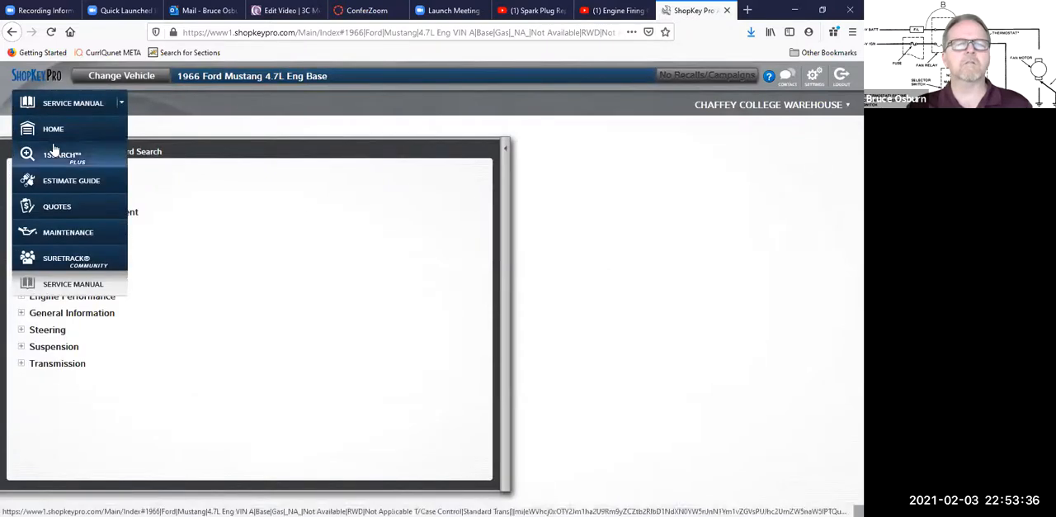
From the vehicle home page, run a keyword search of the manual for 'firing order'.
click(62, 154)
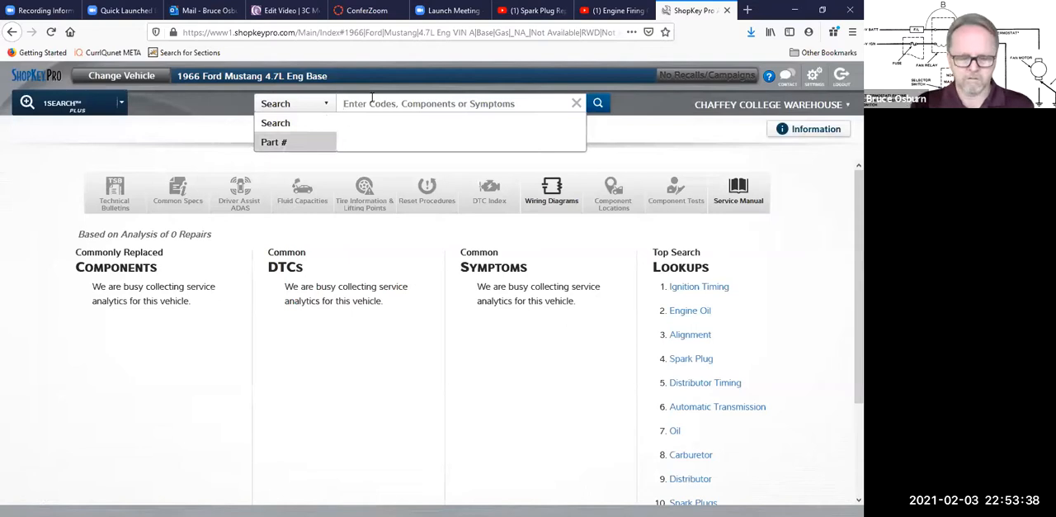
text(firing order)
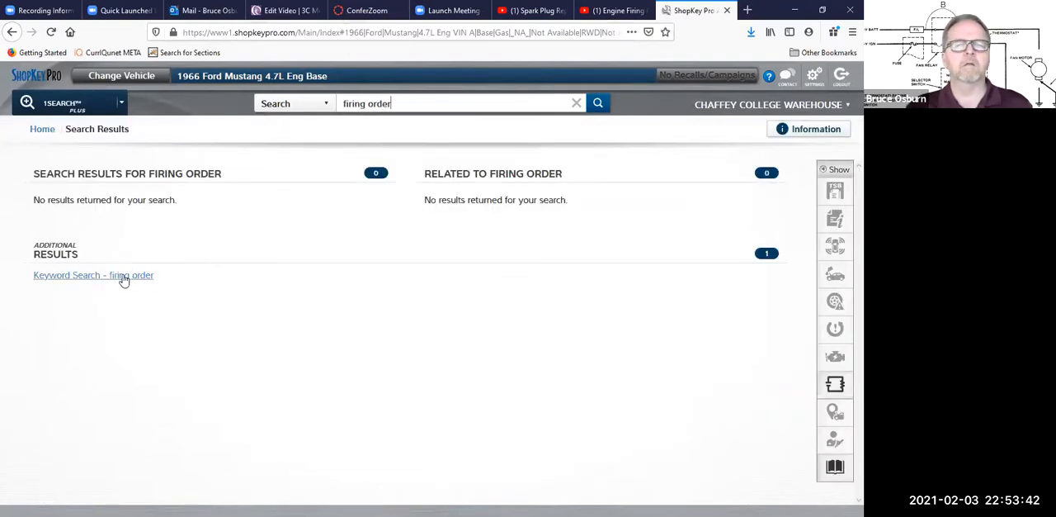
click(93, 274)
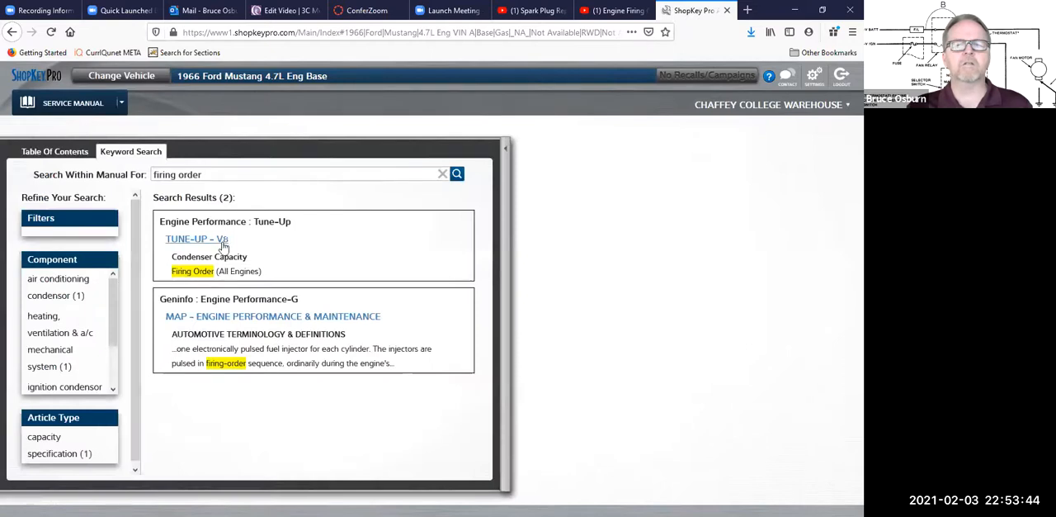
Show the TUNE-UP - V8 Fig 1 Firing Order (1-5-4-2-6-3-7-8) full-screen.
click(197, 238)
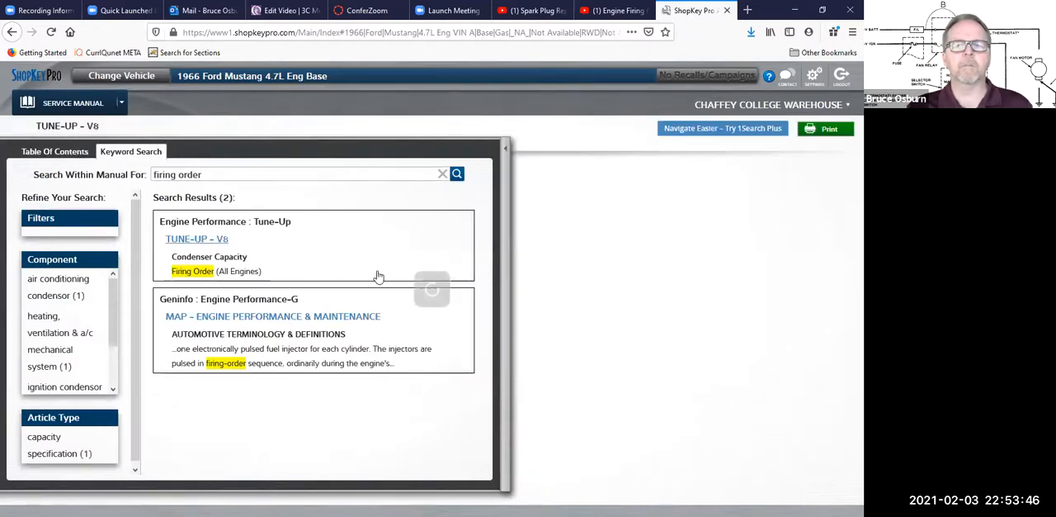
click(192, 271)
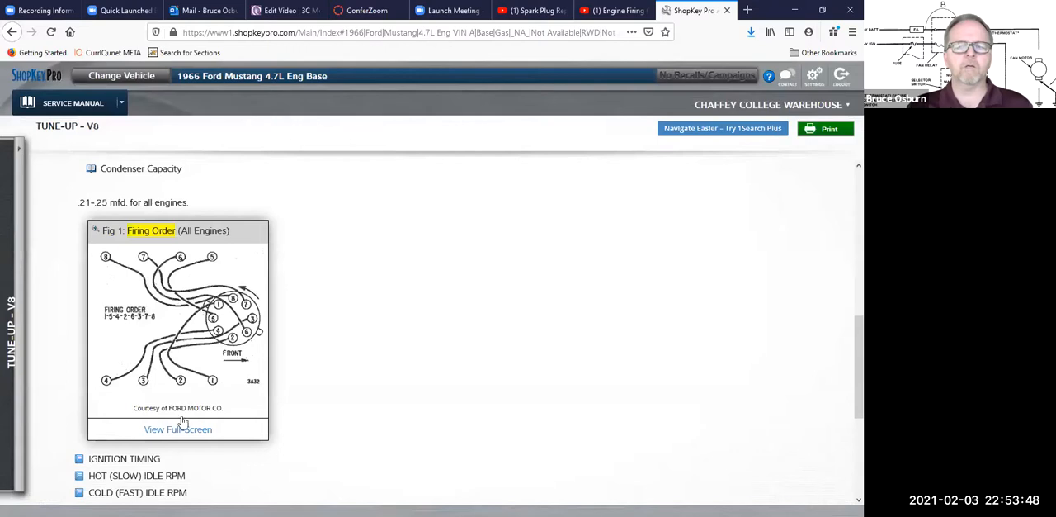
click(184, 430)
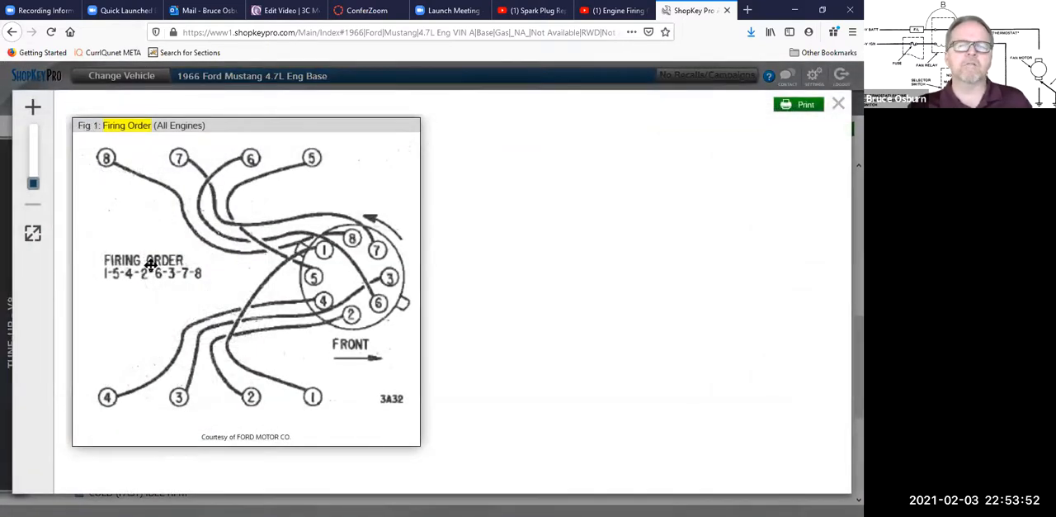
mouse_move(221, 174)
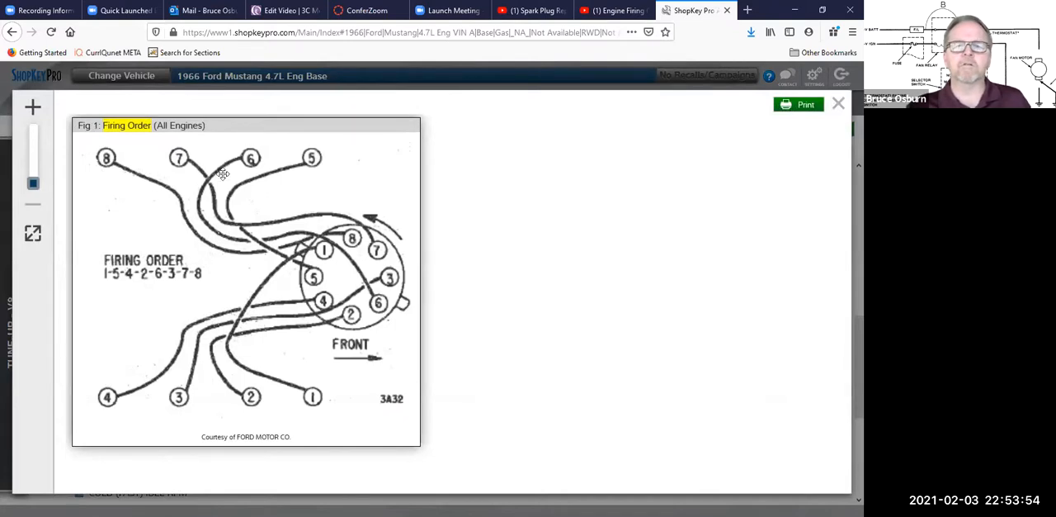
mouse_move(322, 305)
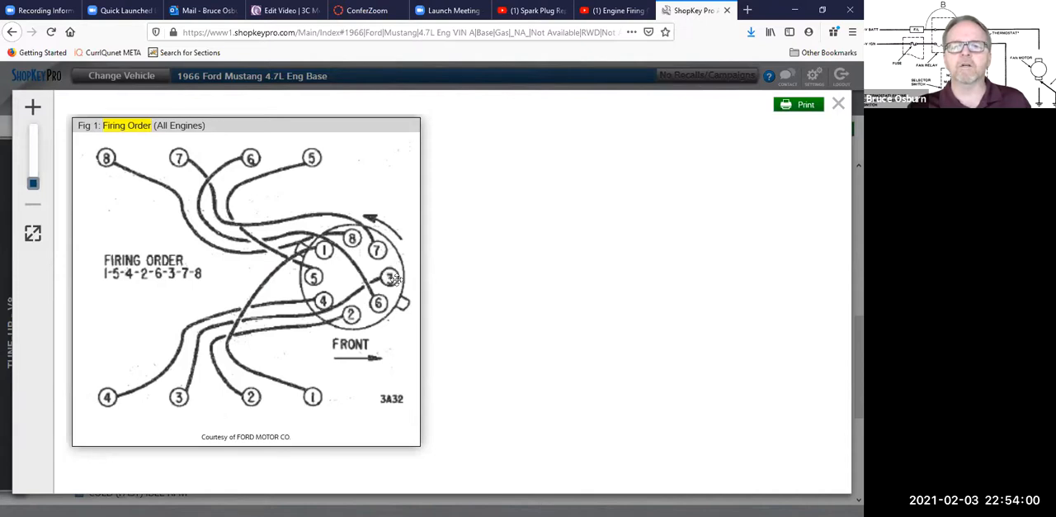
mouse_move(379, 358)
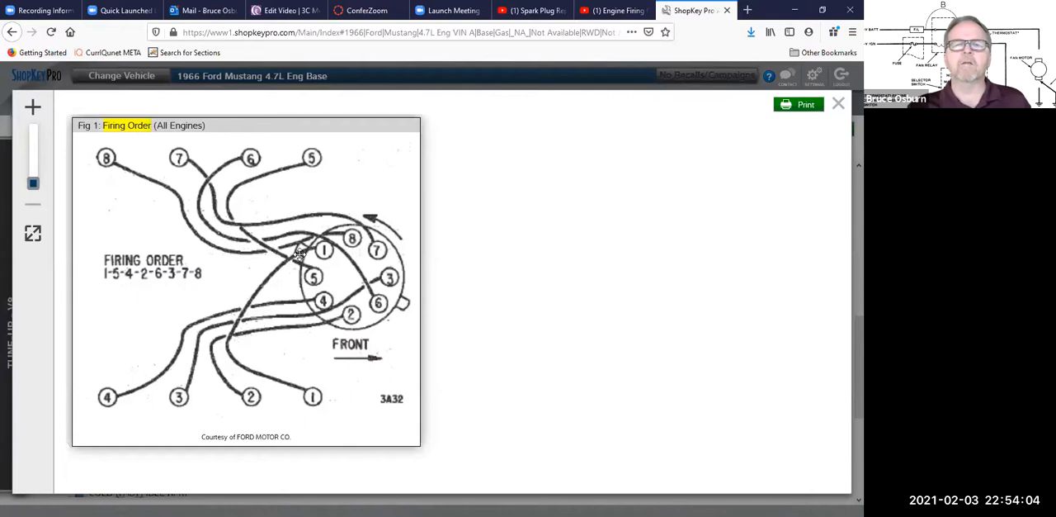
mouse_move(409, 312)
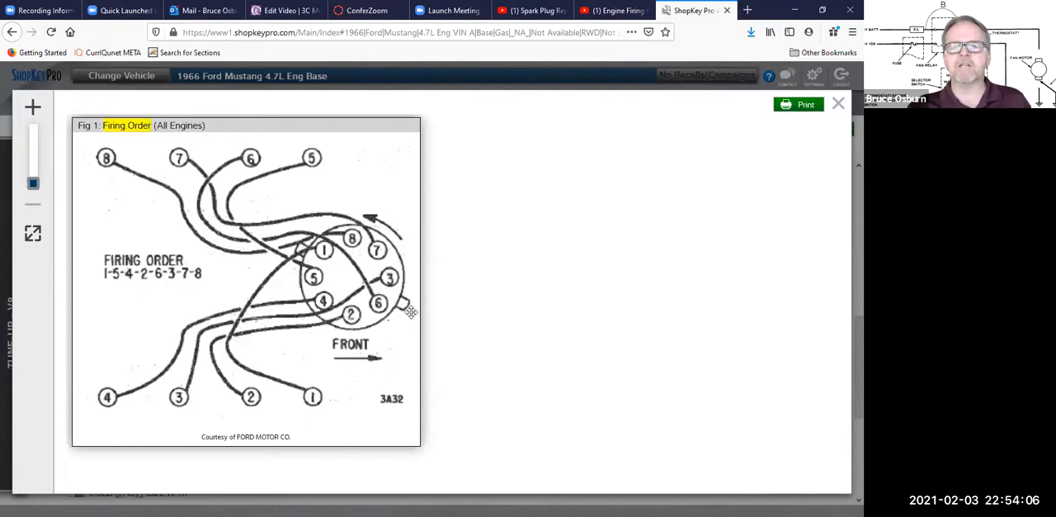
mouse_move(300, 252)
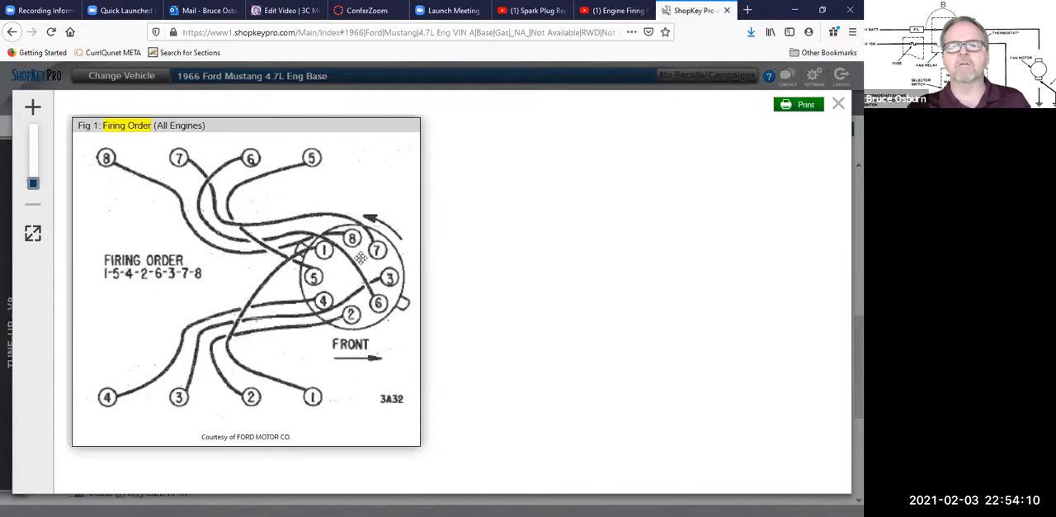
mouse_move(315, 257)
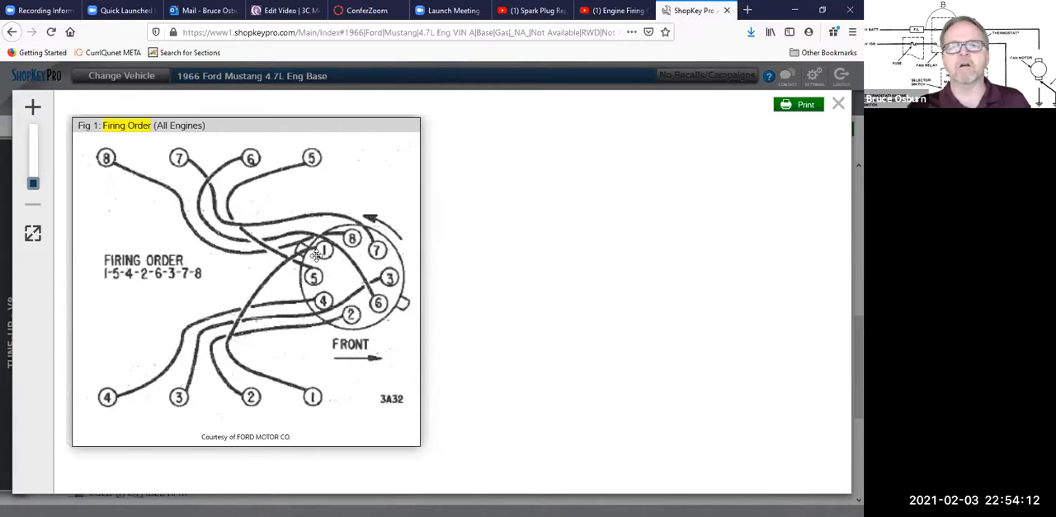
mouse_move(388, 293)
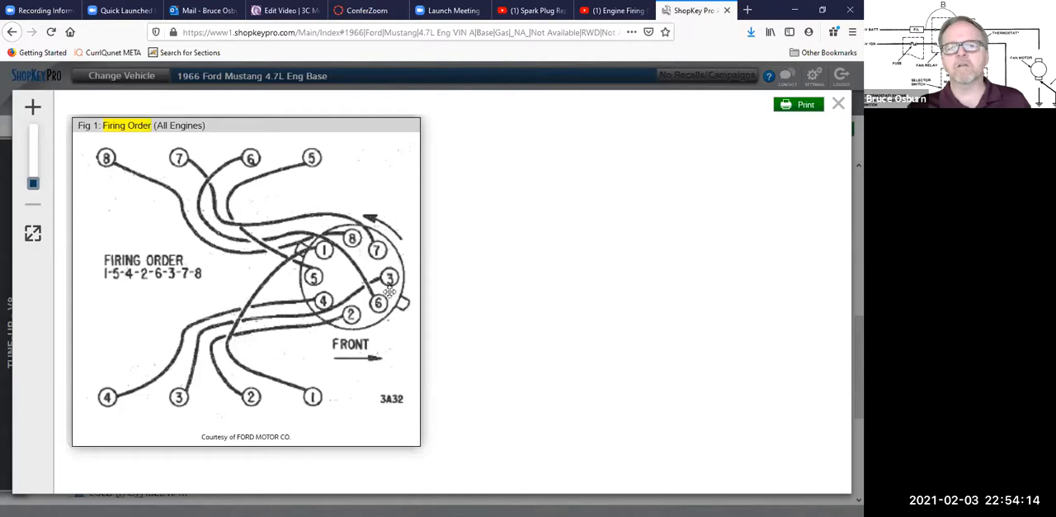
mouse_move(373, 290)
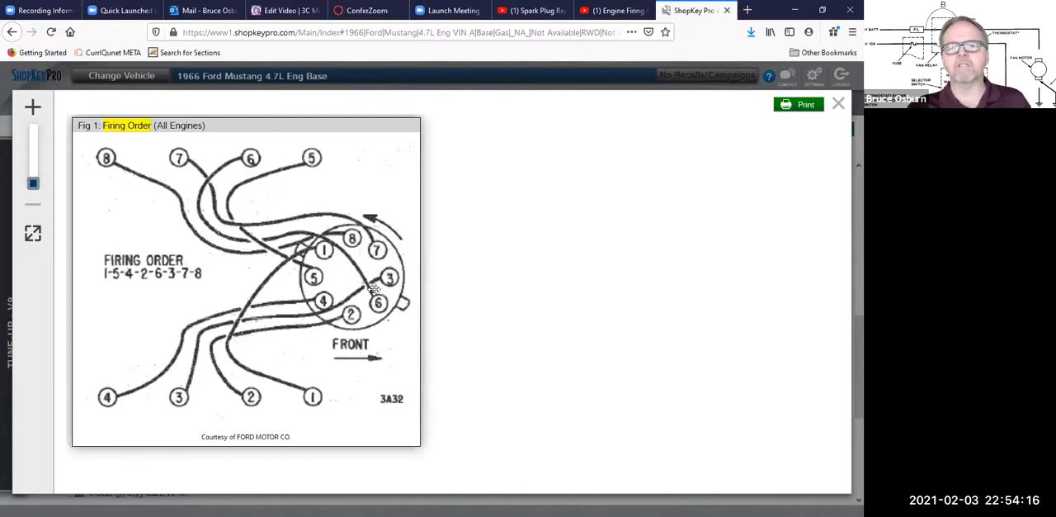
mouse_move(364, 294)
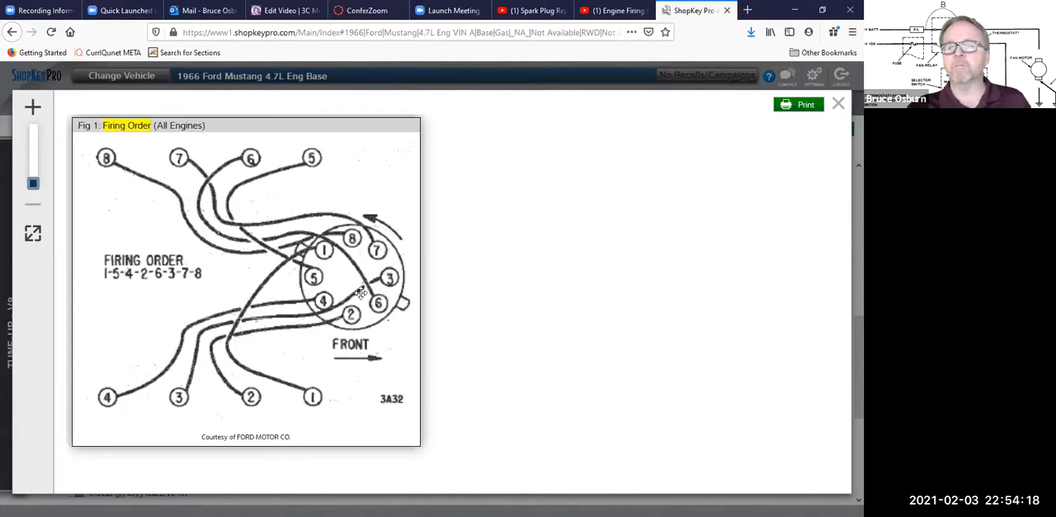
mouse_move(361, 272)
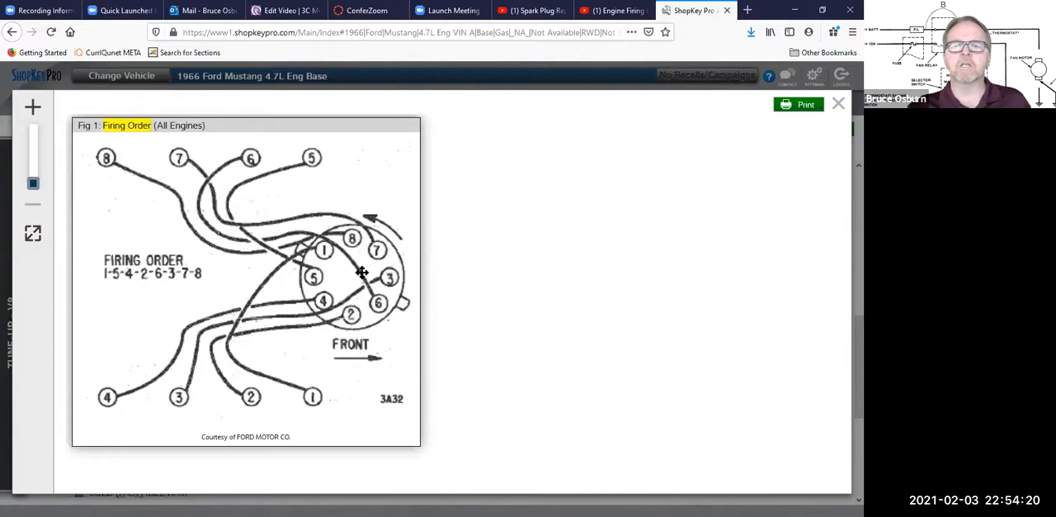
mouse_move(294, 202)
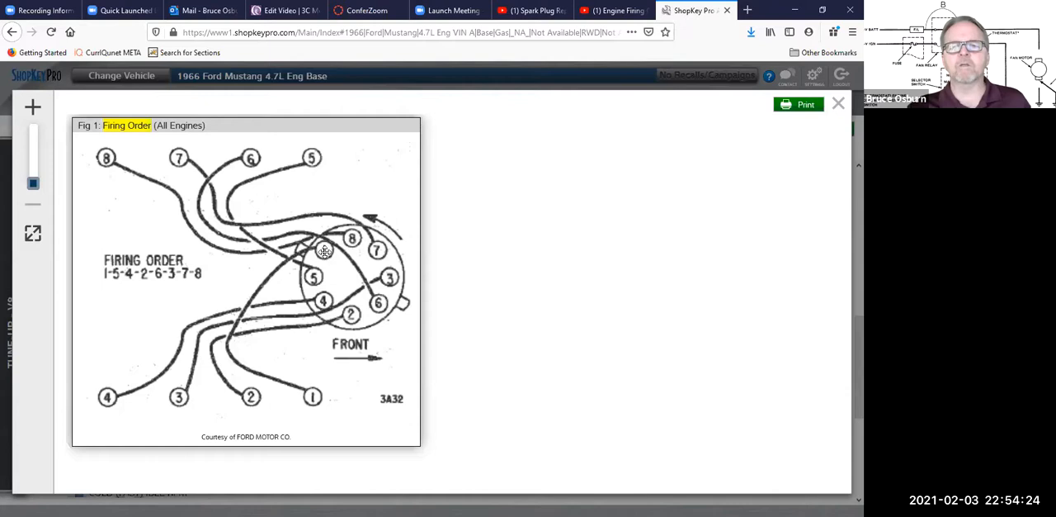
mouse_move(388, 224)
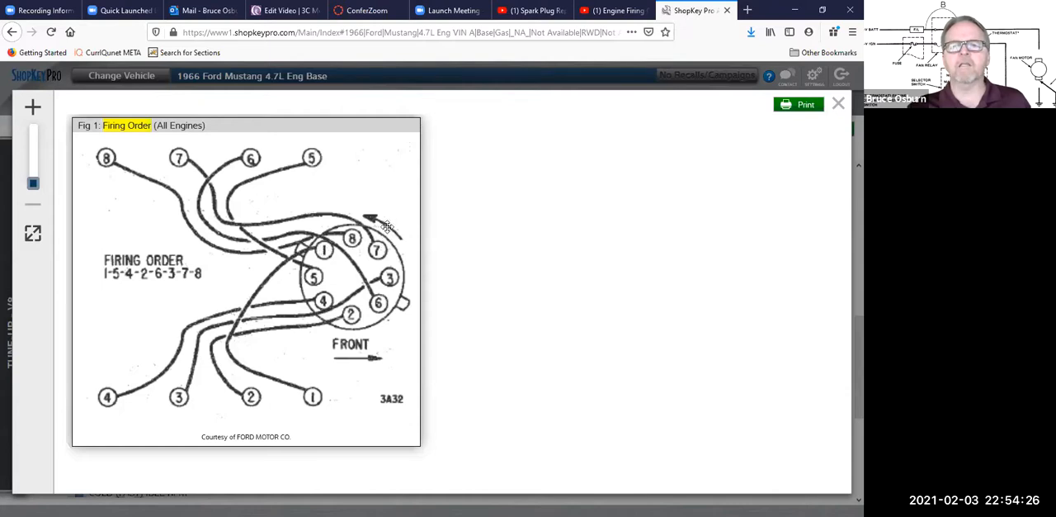
mouse_move(337, 326)
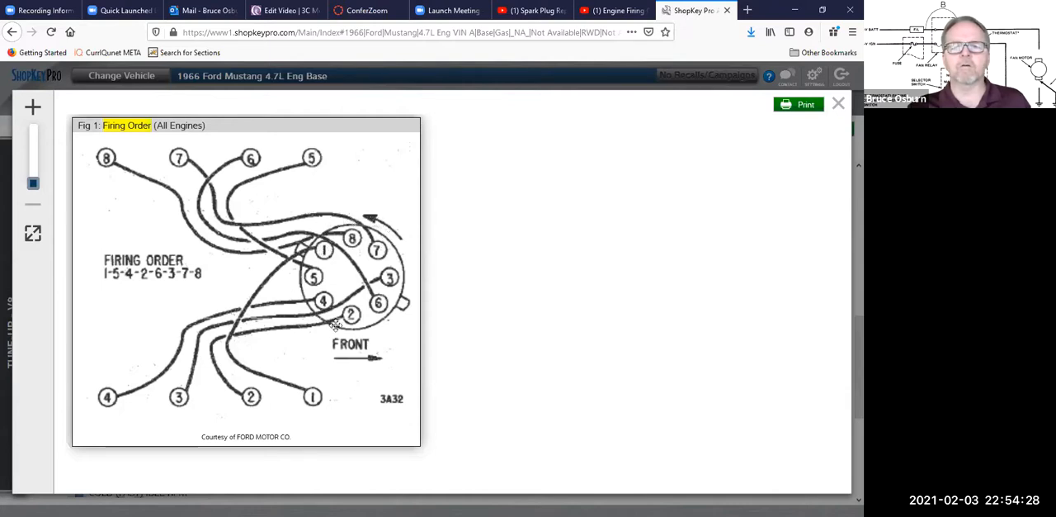
mouse_move(405, 292)
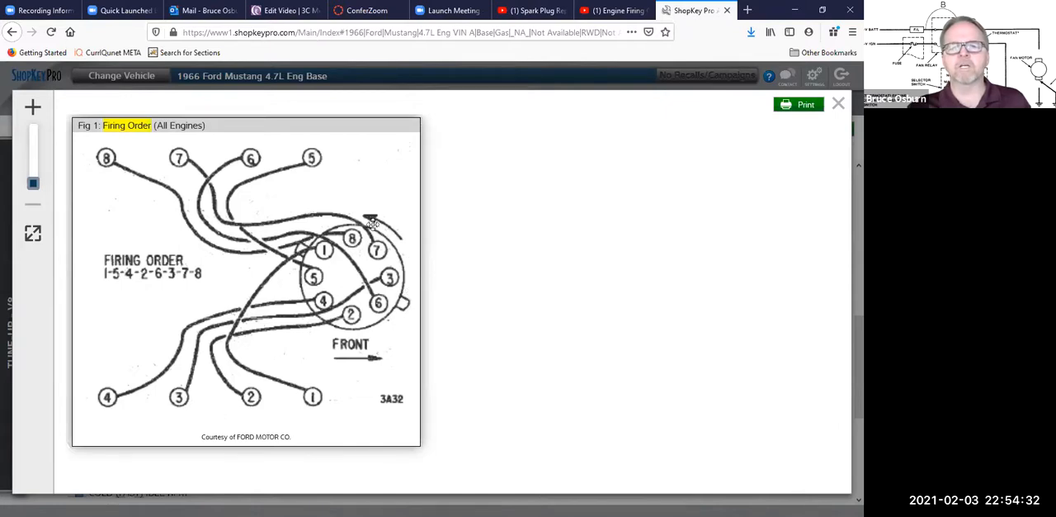
mouse_move(345, 252)
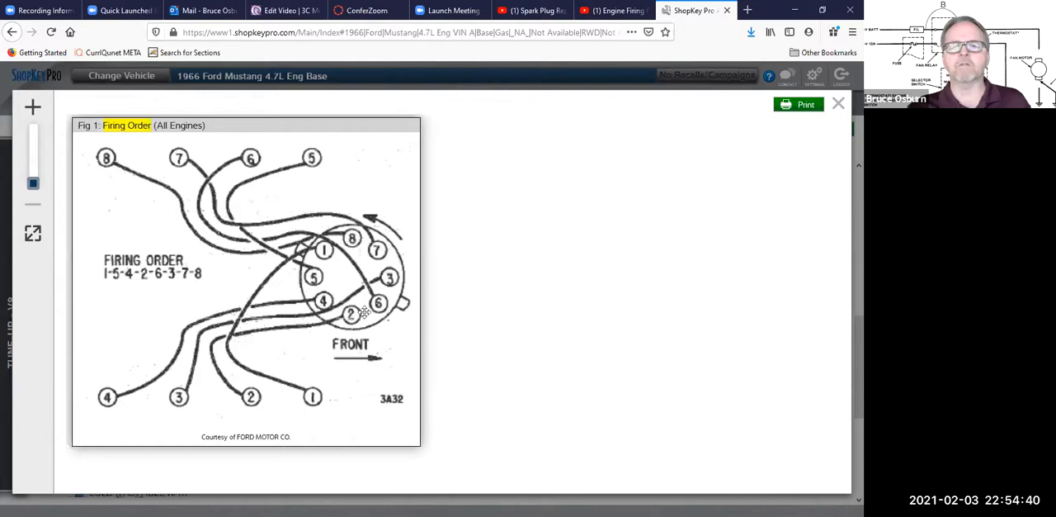
mouse_move(351, 238)
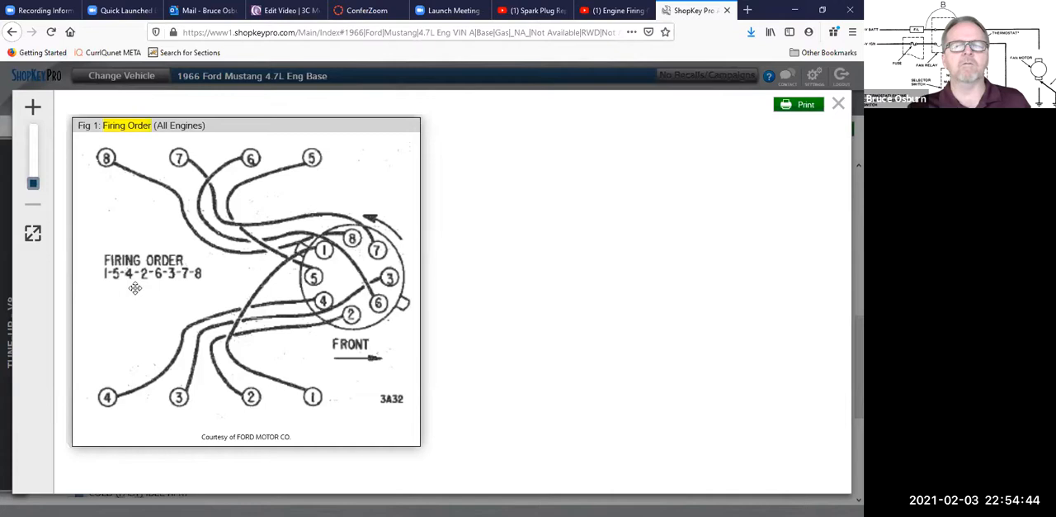
mouse_move(205, 281)
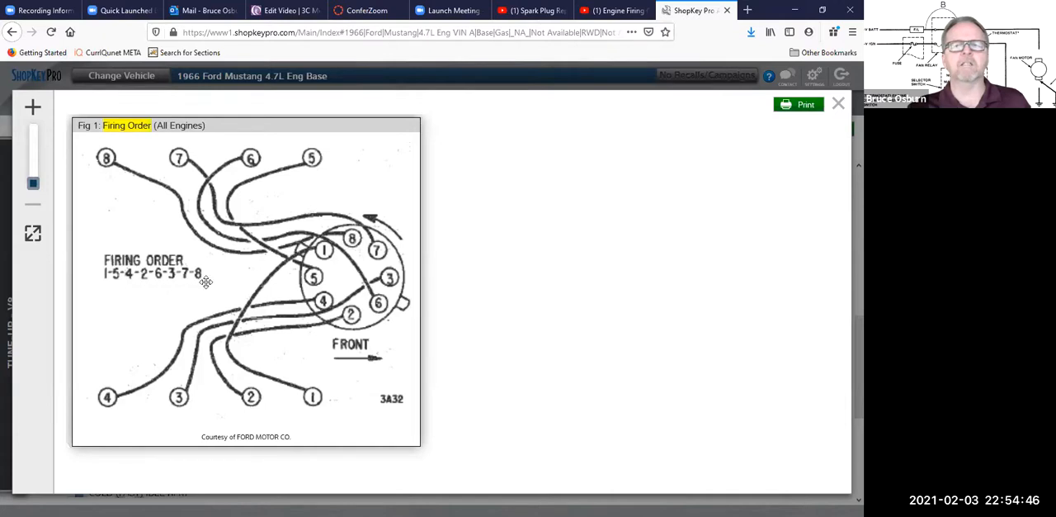
mouse_move(336, 321)
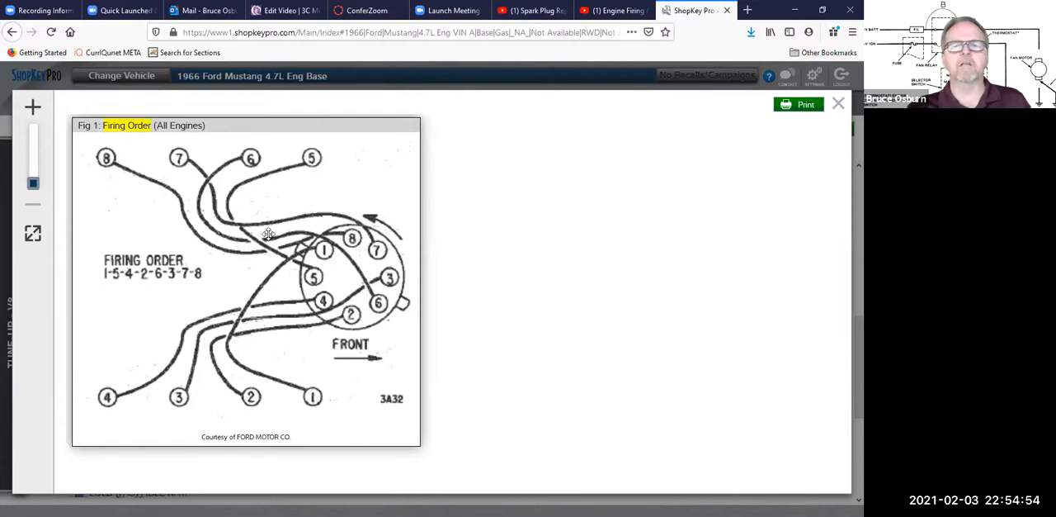
mouse_move(365, 266)
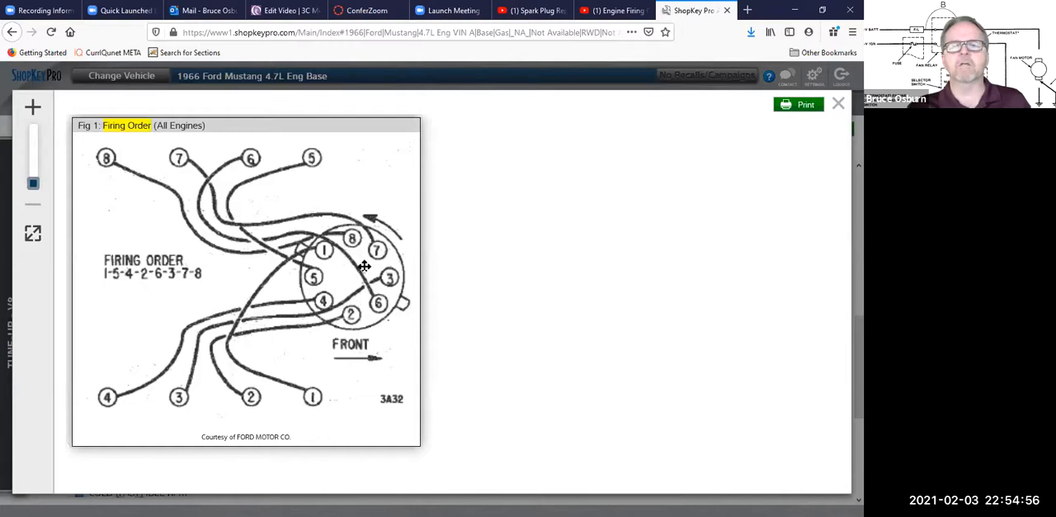
mouse_move(381, 257)
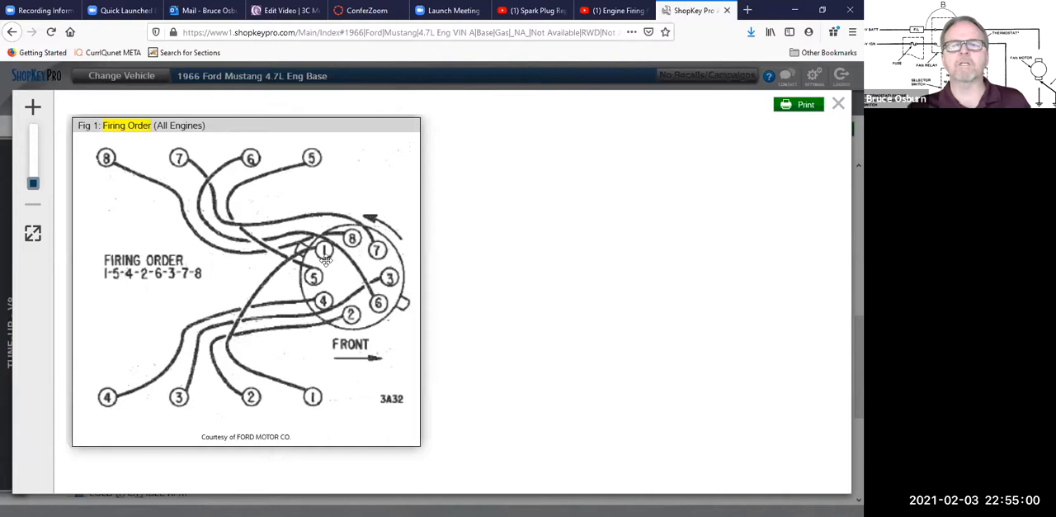
mouse_move(347, 264)
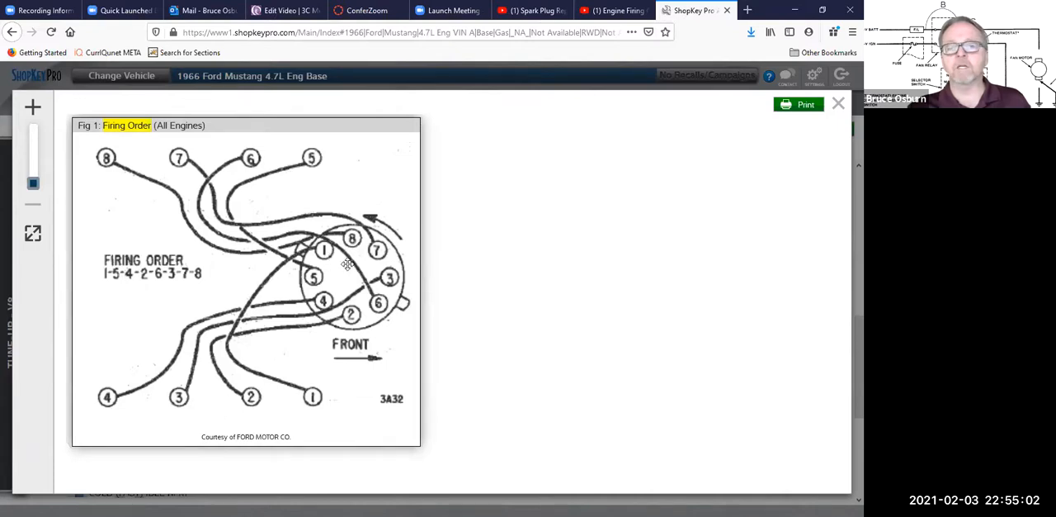
mouse_move(377, 248)
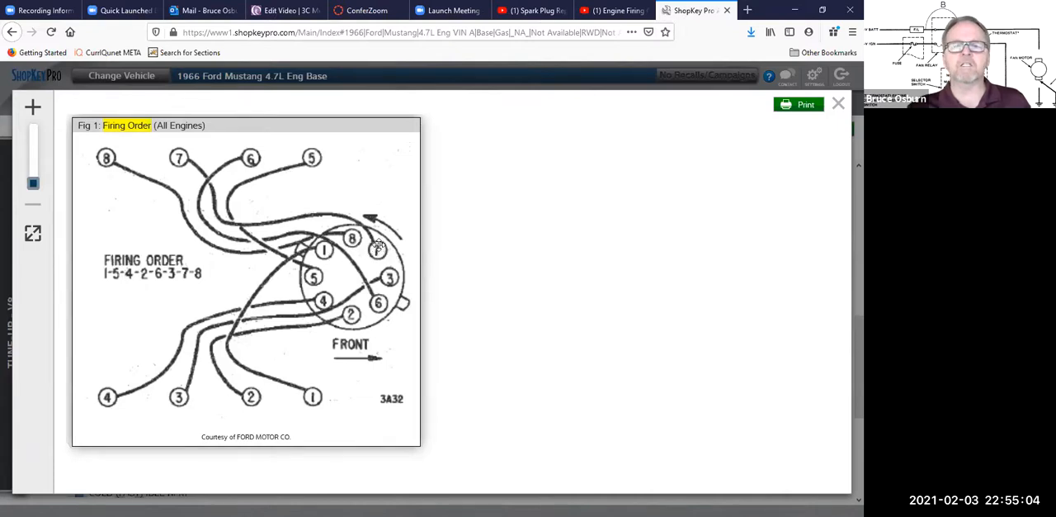
mouse_move(355, 309)
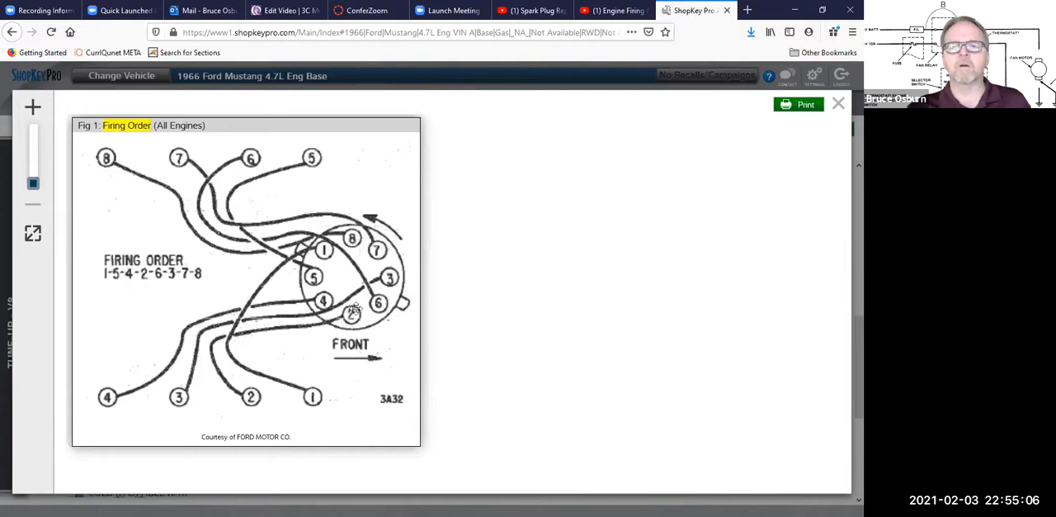
mouse_move(360, 159)
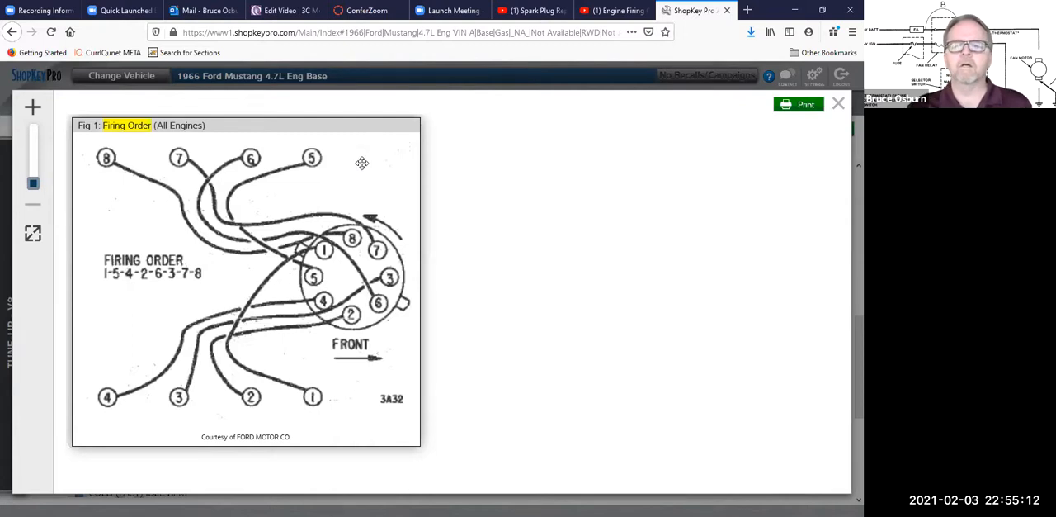
mouse_move(344, 175)
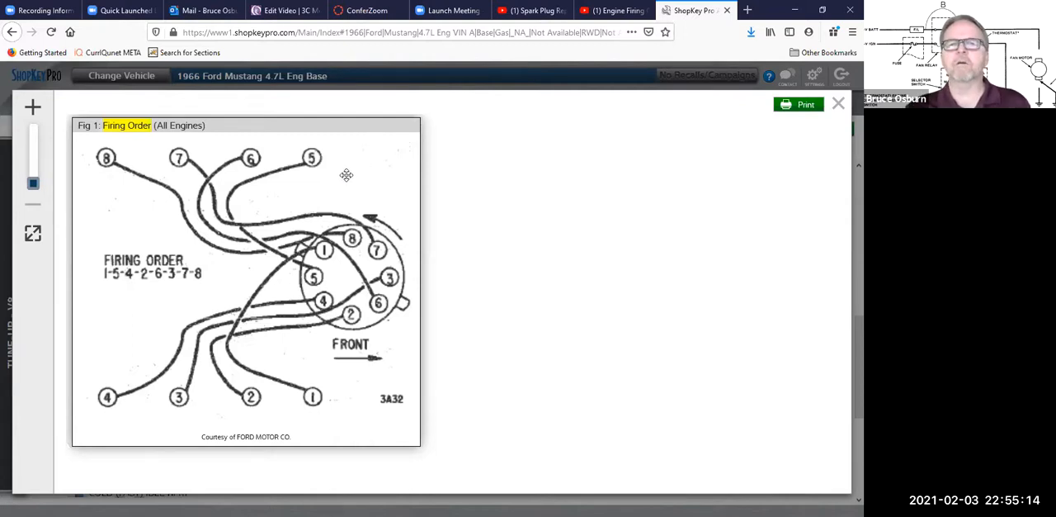
mouse_move(348, 184)
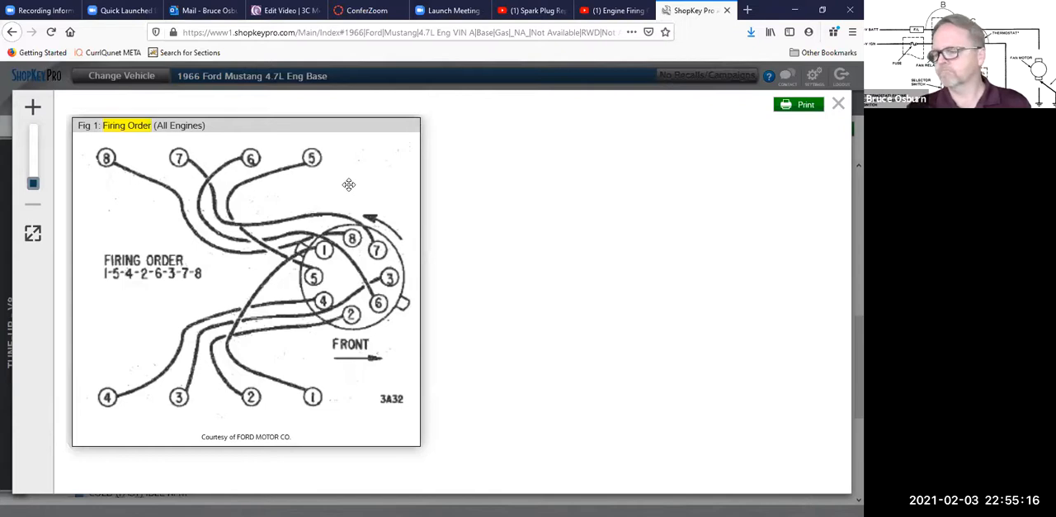